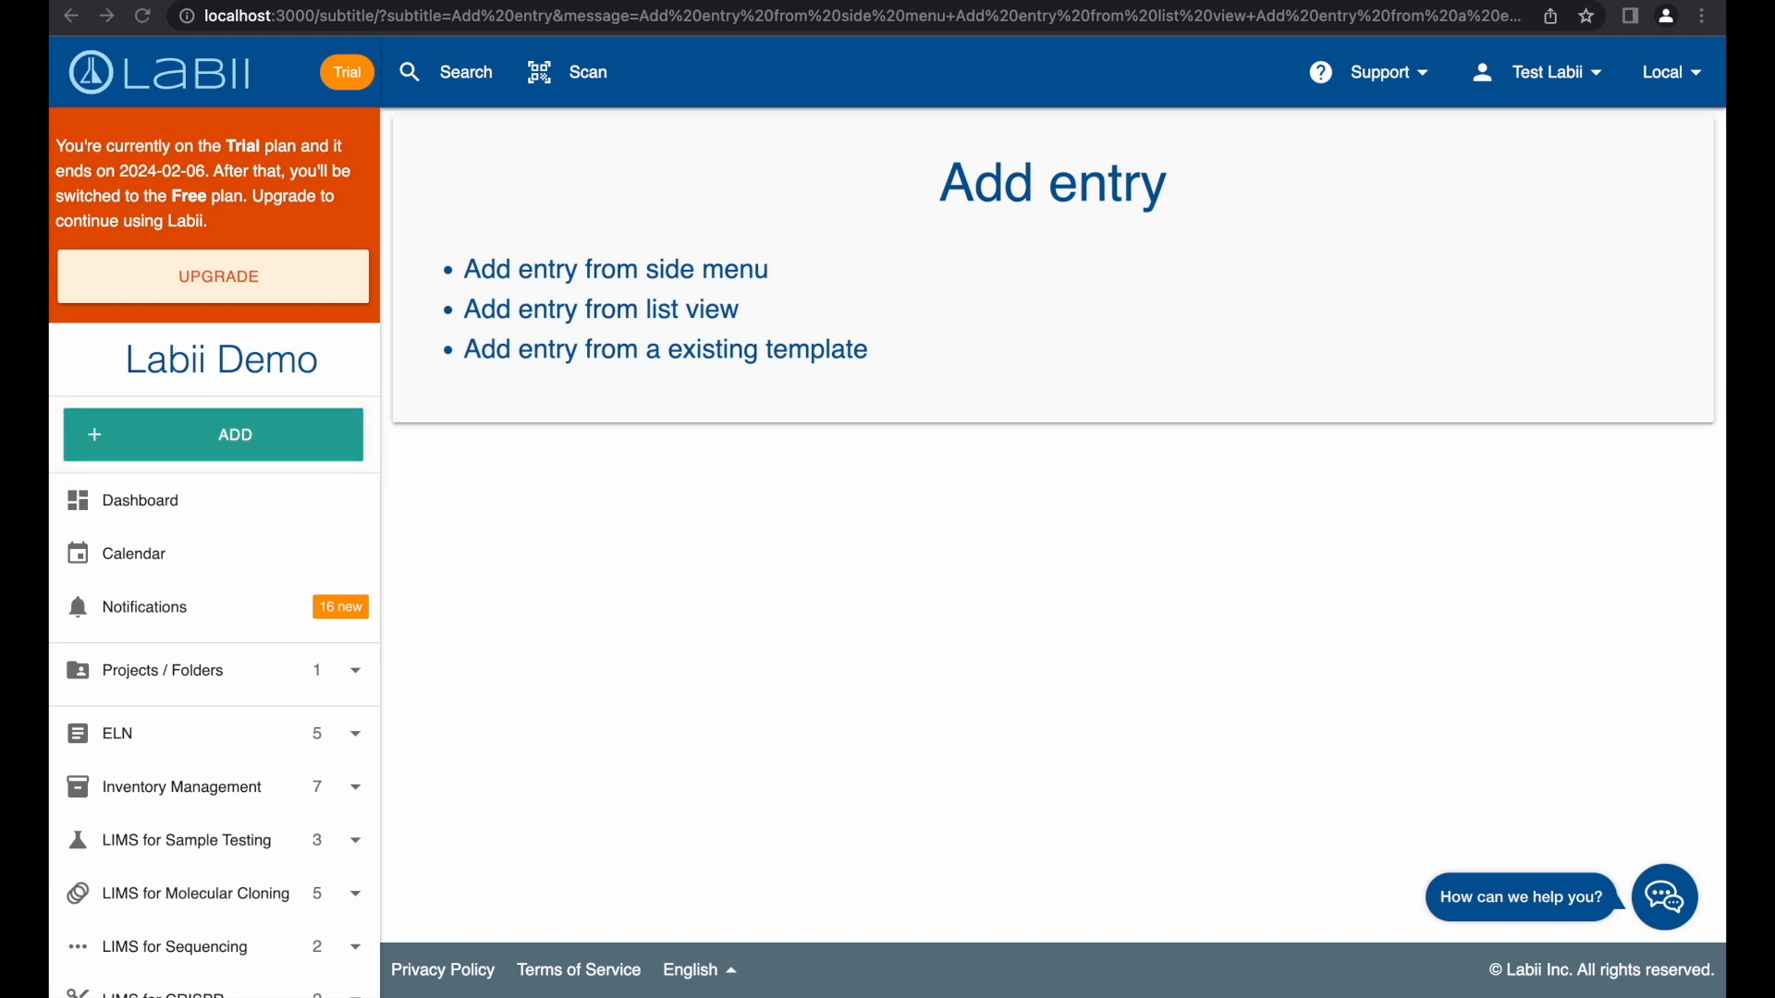
- Create a new ELN entry, ET10: Untitled Entry, from the side menu's ADD > Entry
click(214, 434)
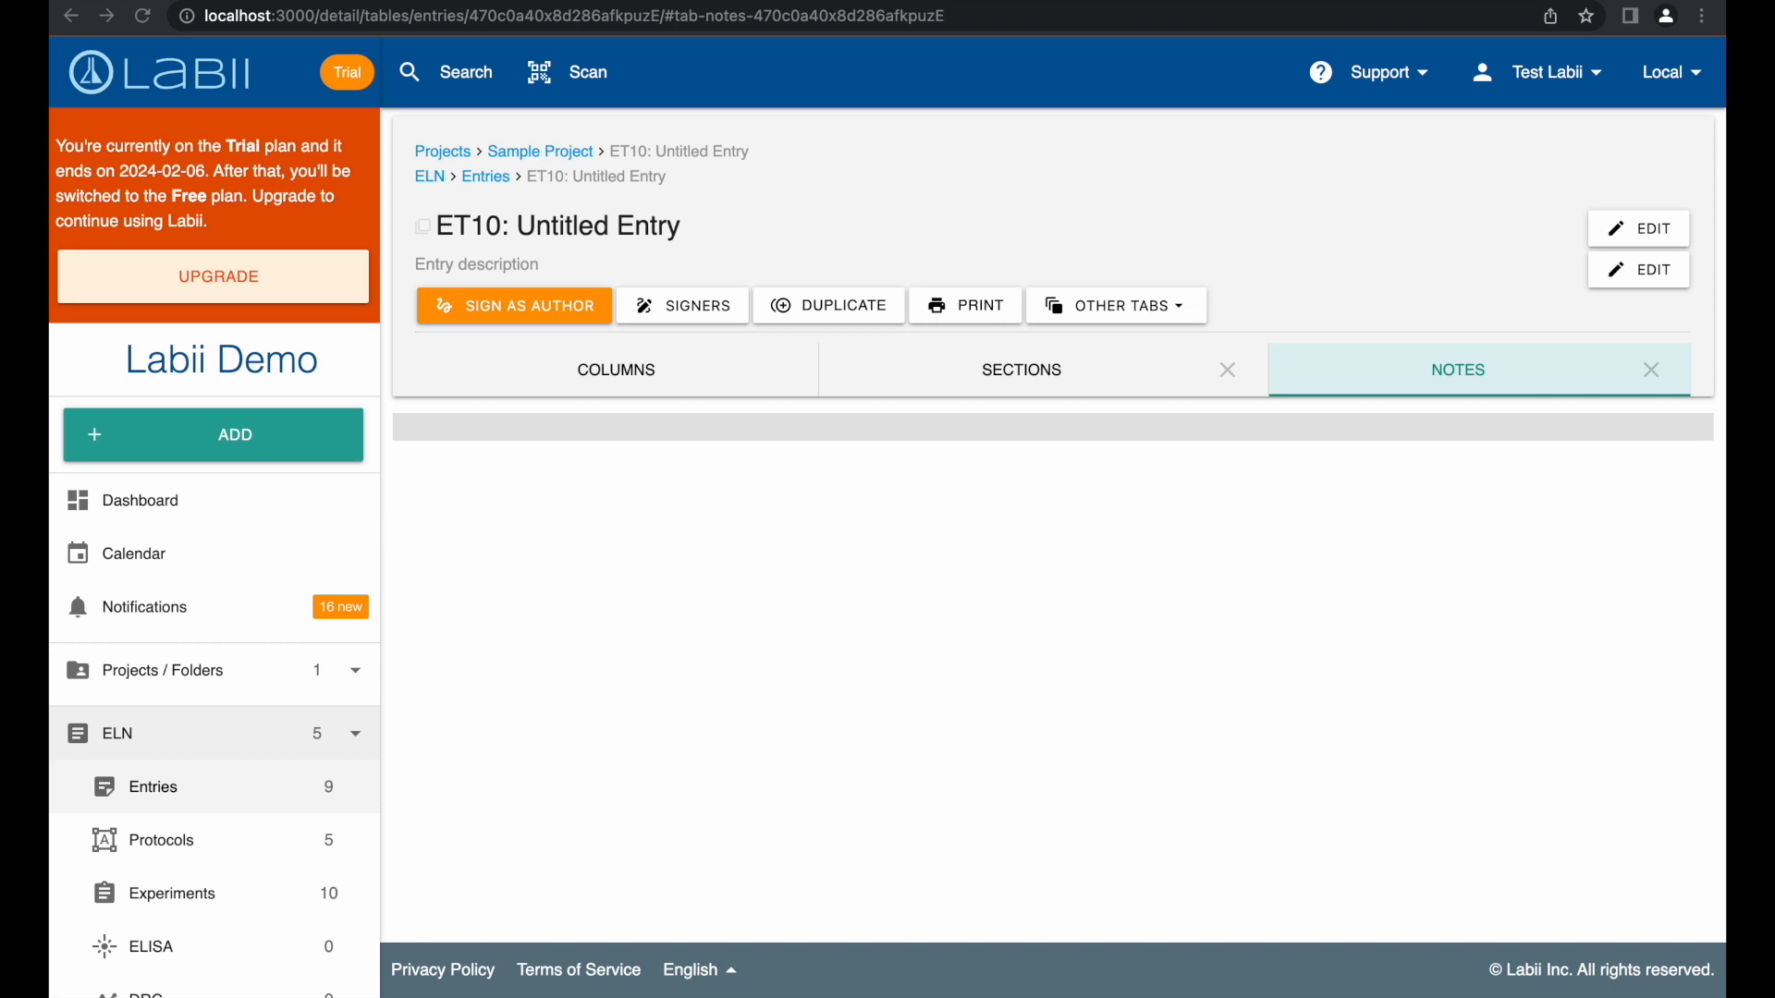
- Name the entry 'Demo Entry' with description 'PCR experiment for 16S gene.' and submit both
click(1456, 370)
text(Demo entry)
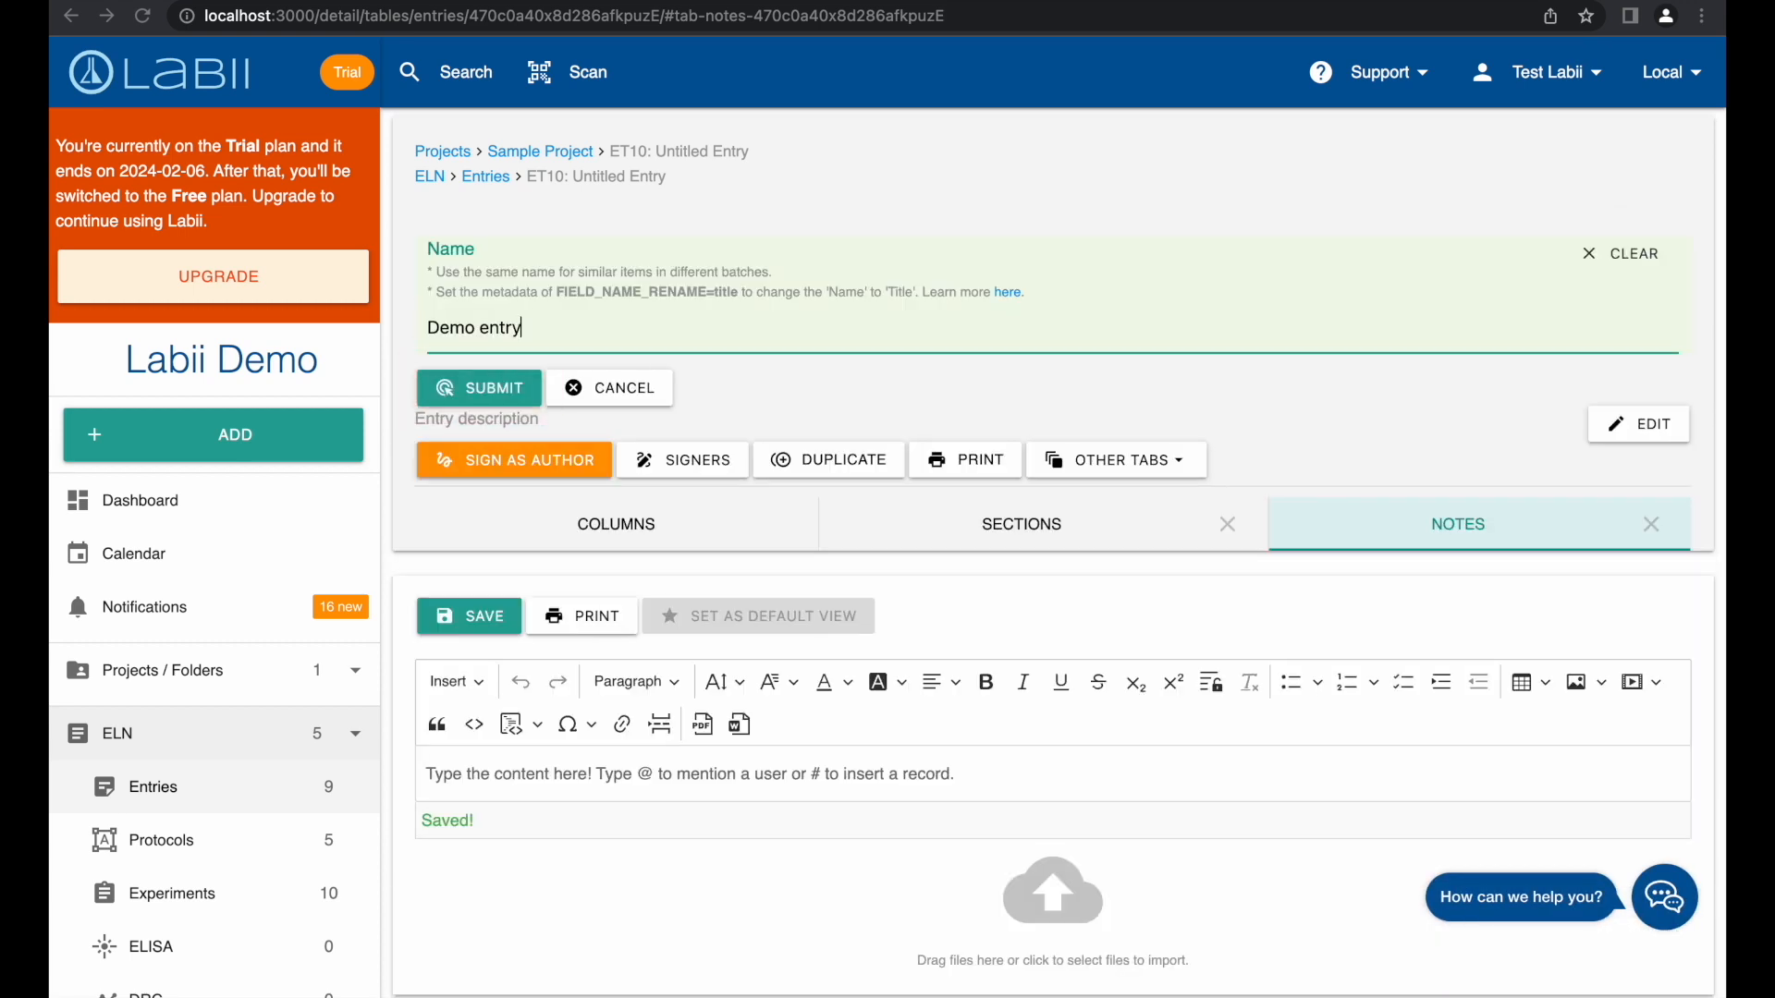
click(477, 388)
text(PCR experiment for 16S gene.)
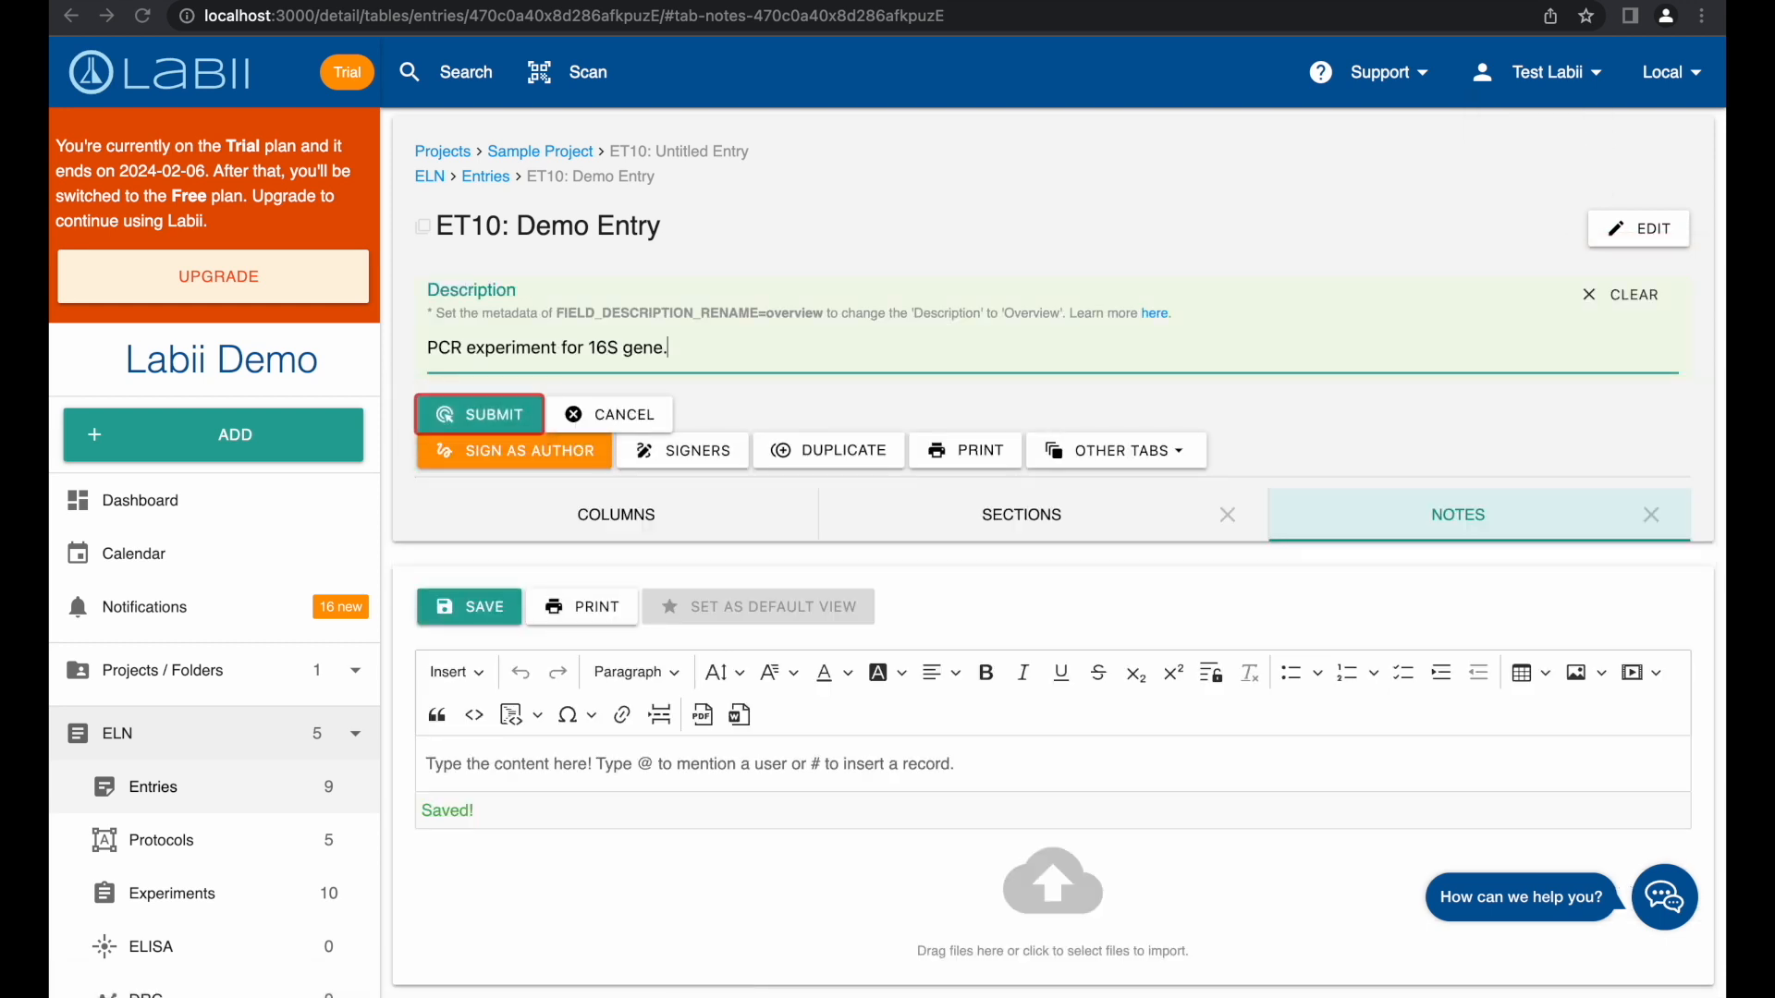
click(479, 414)
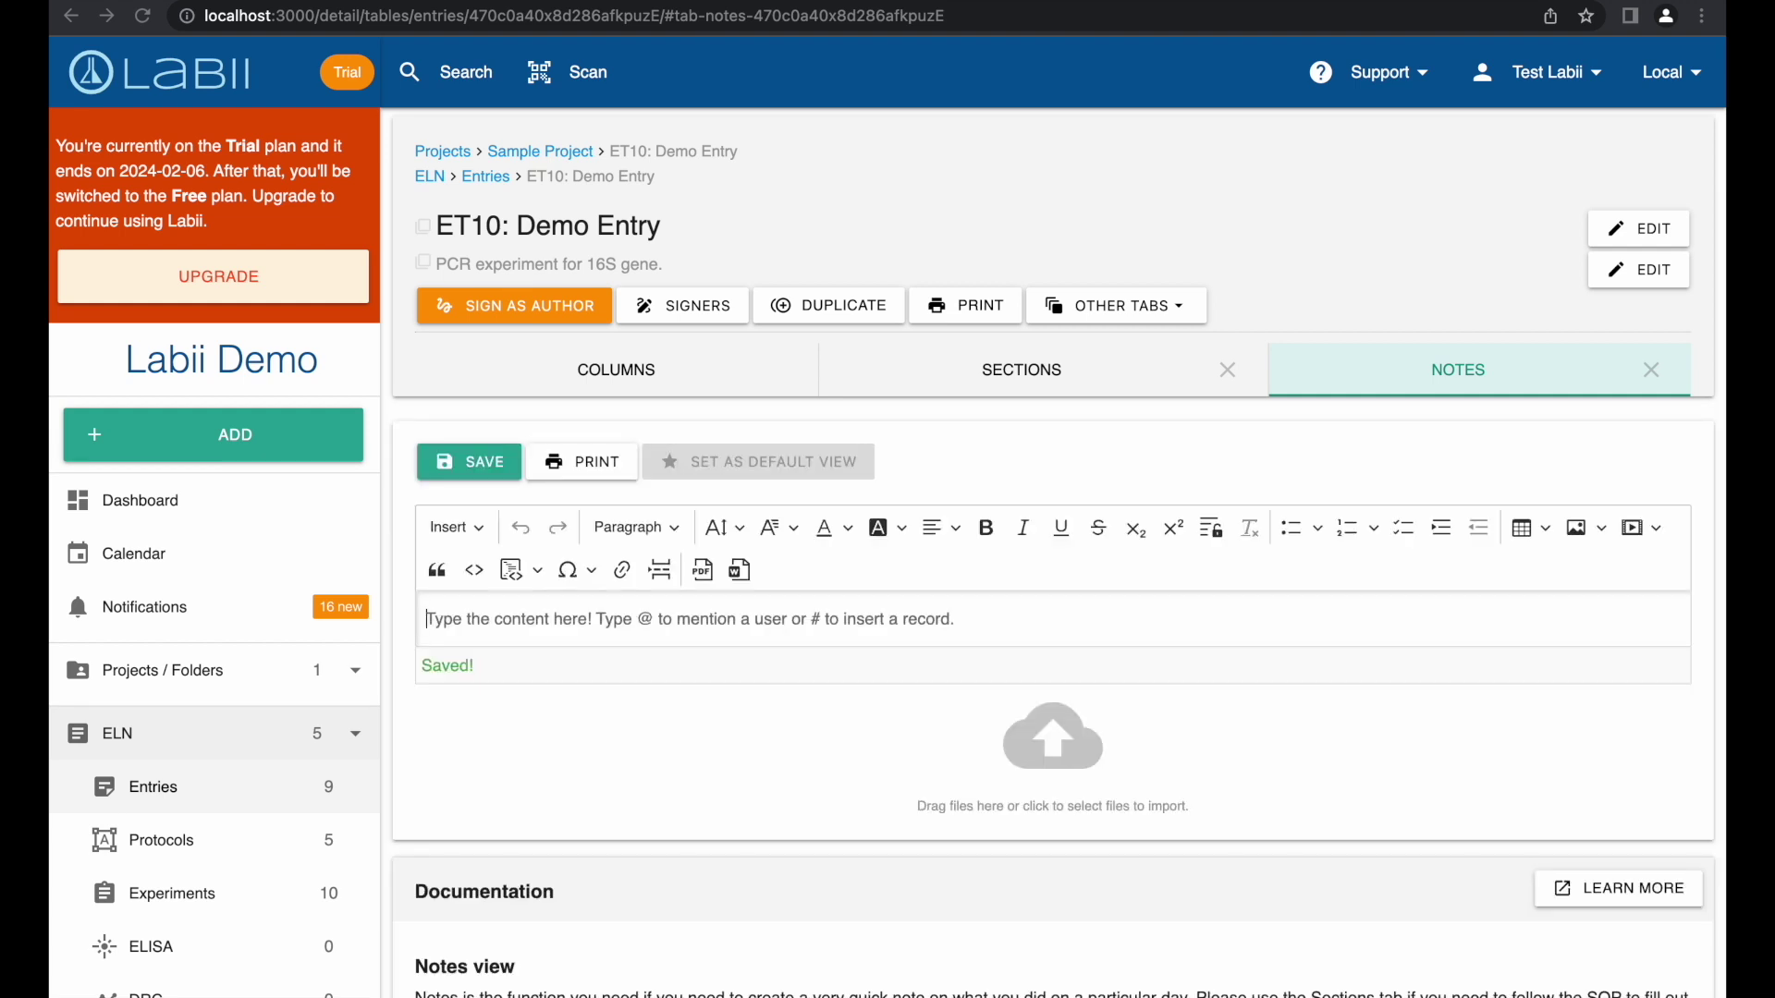
text(PCR experiment for 16S gene.)
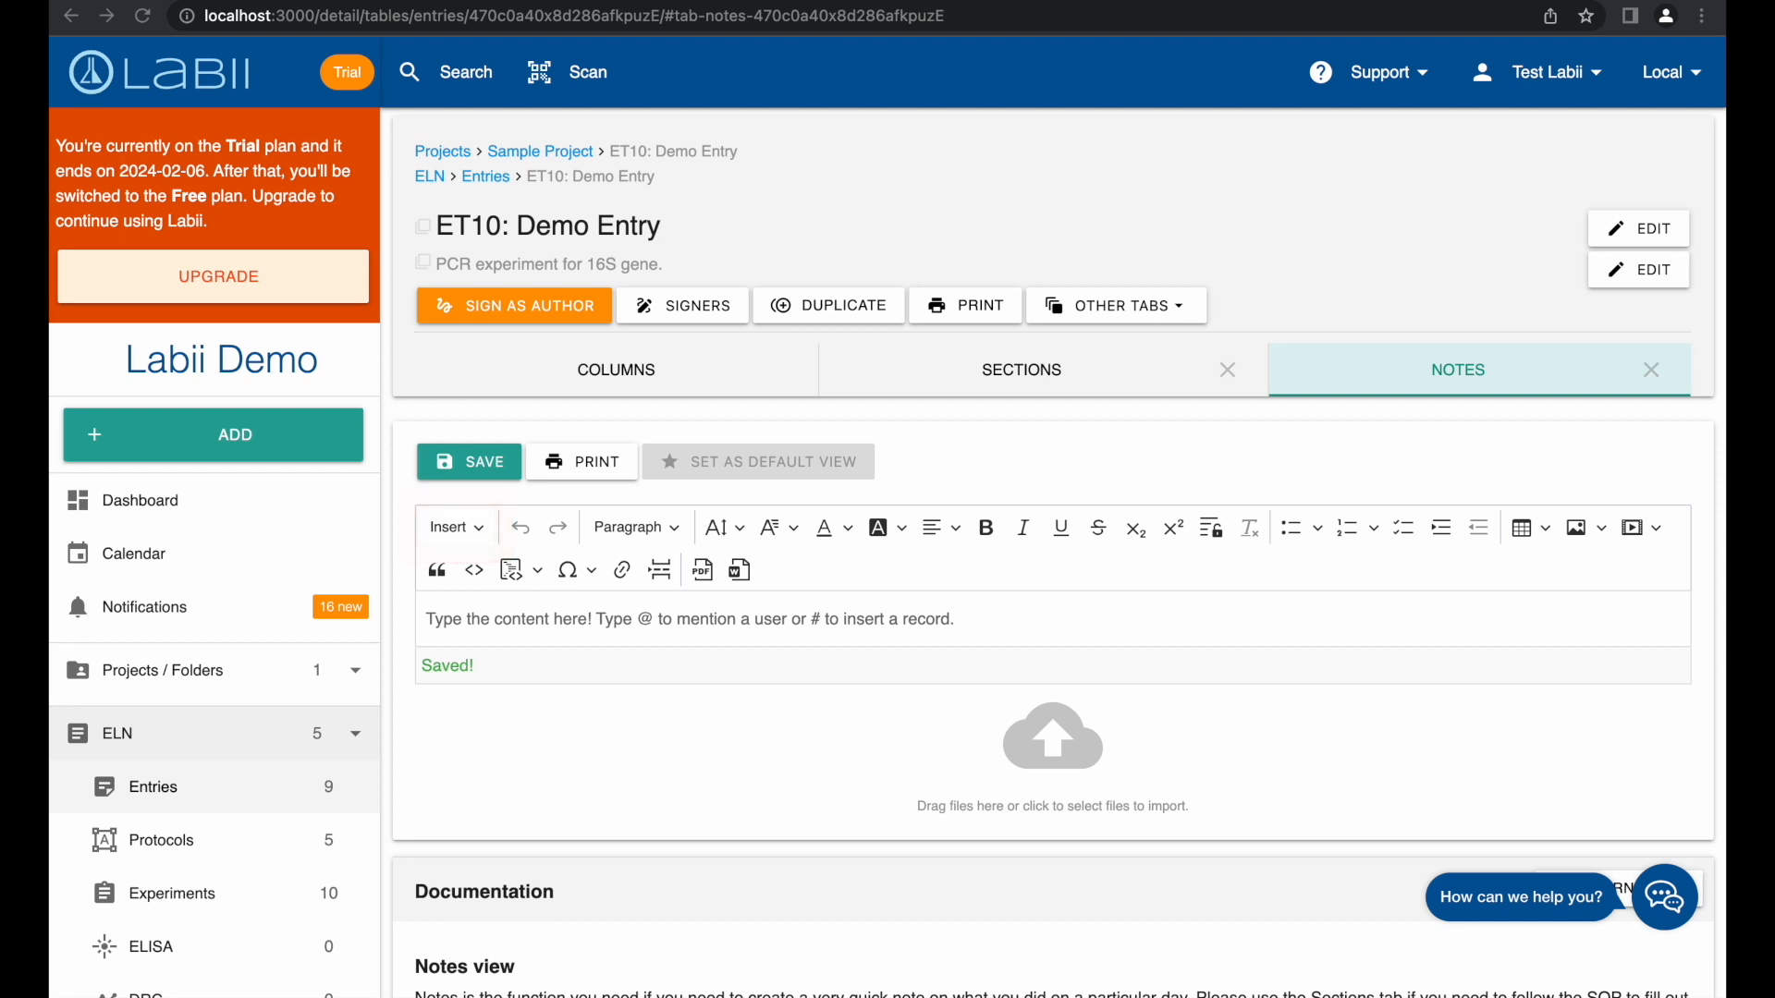
- Insert a Day marker for Thursday, 2023-02-09 into the notes via the Insert dropdown
click(455, 526)
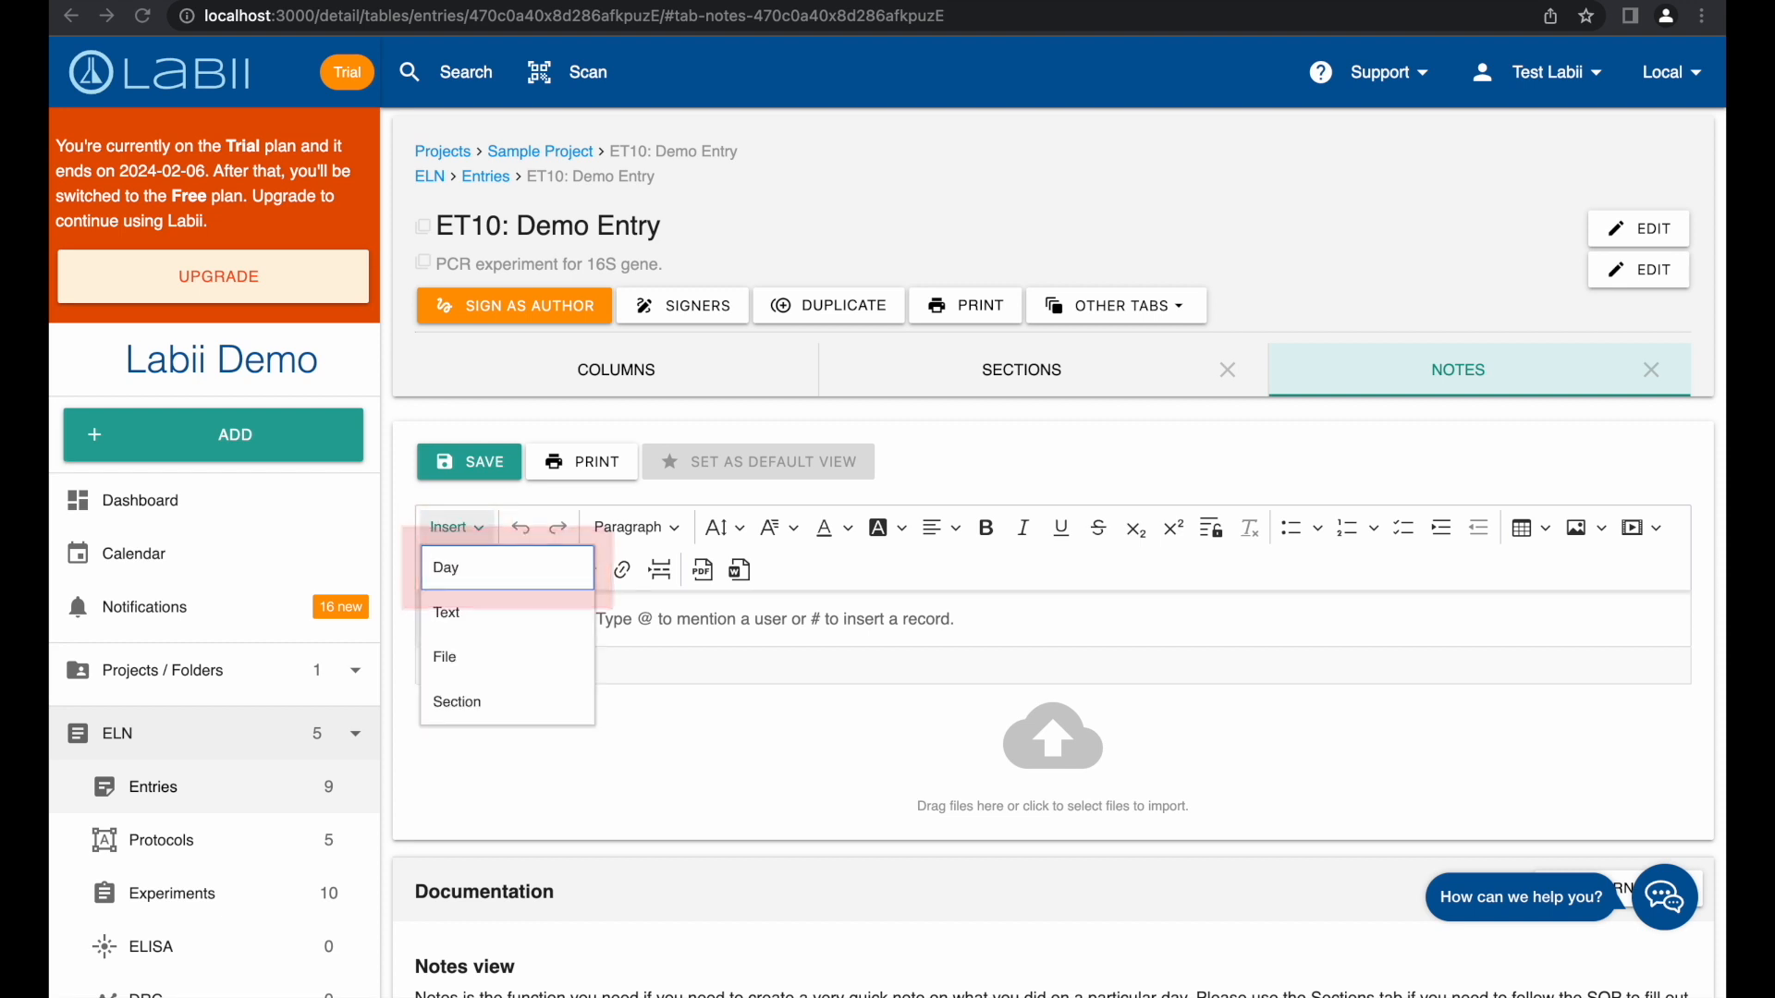
click(444, 568)
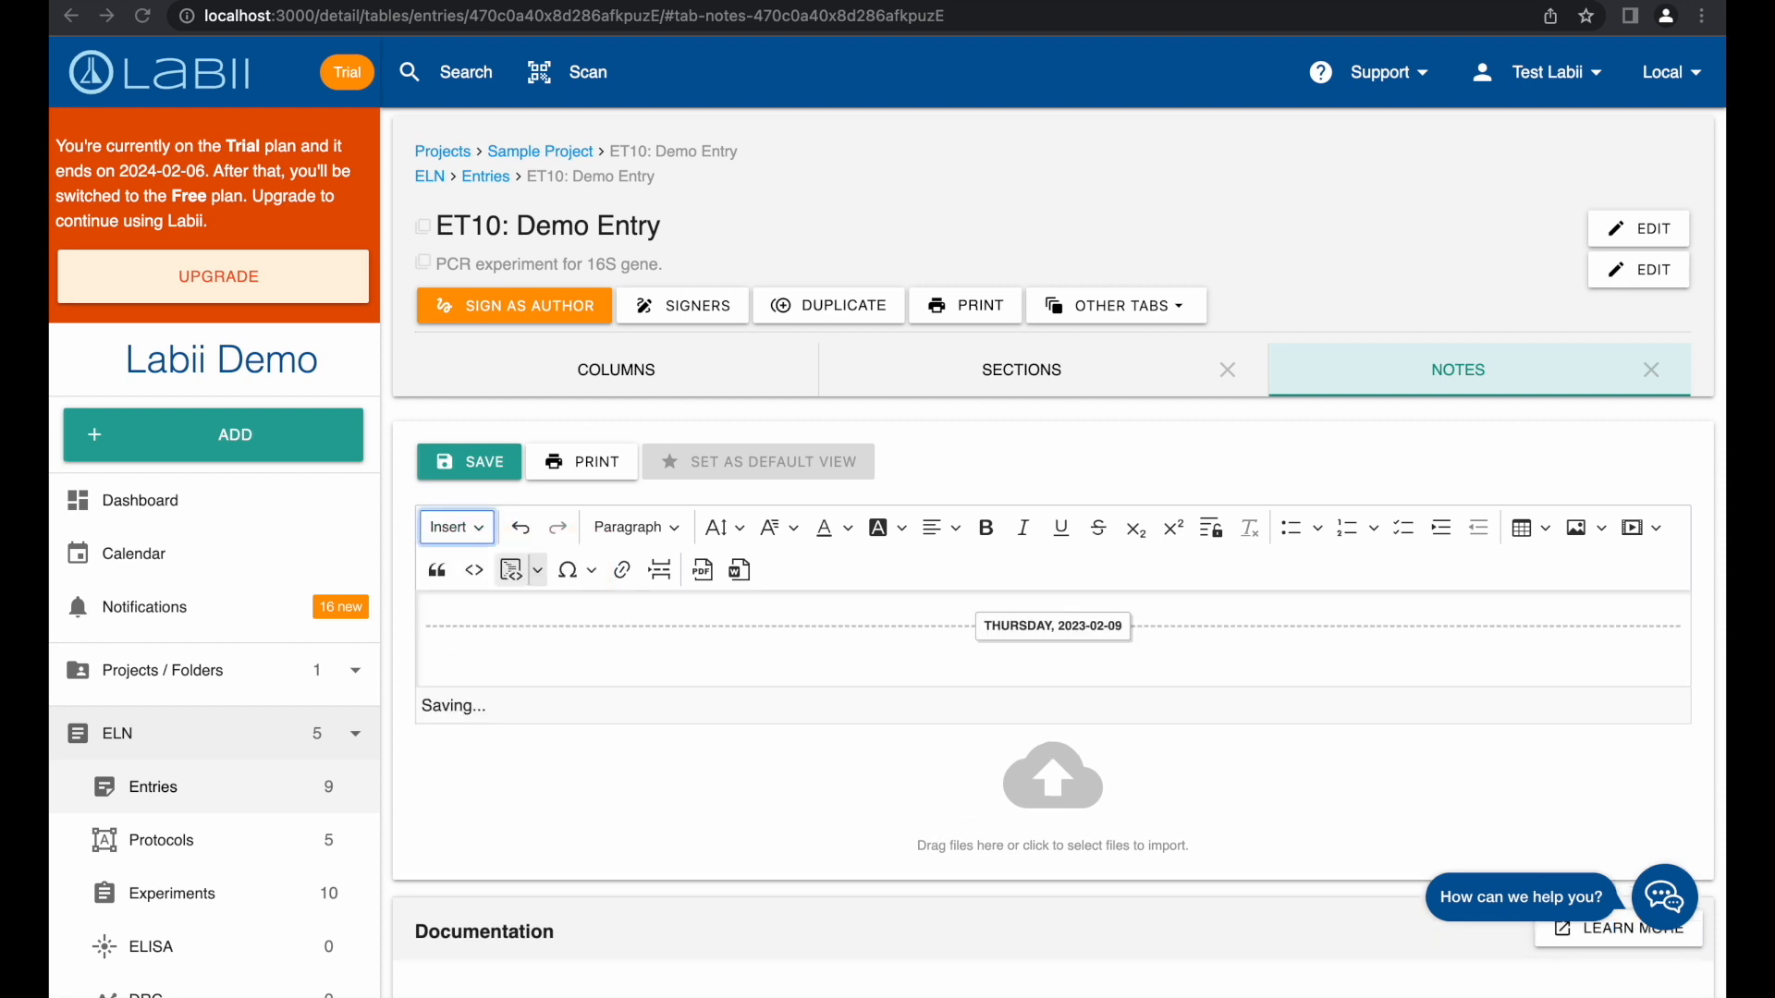
mouse_move(510, 569)
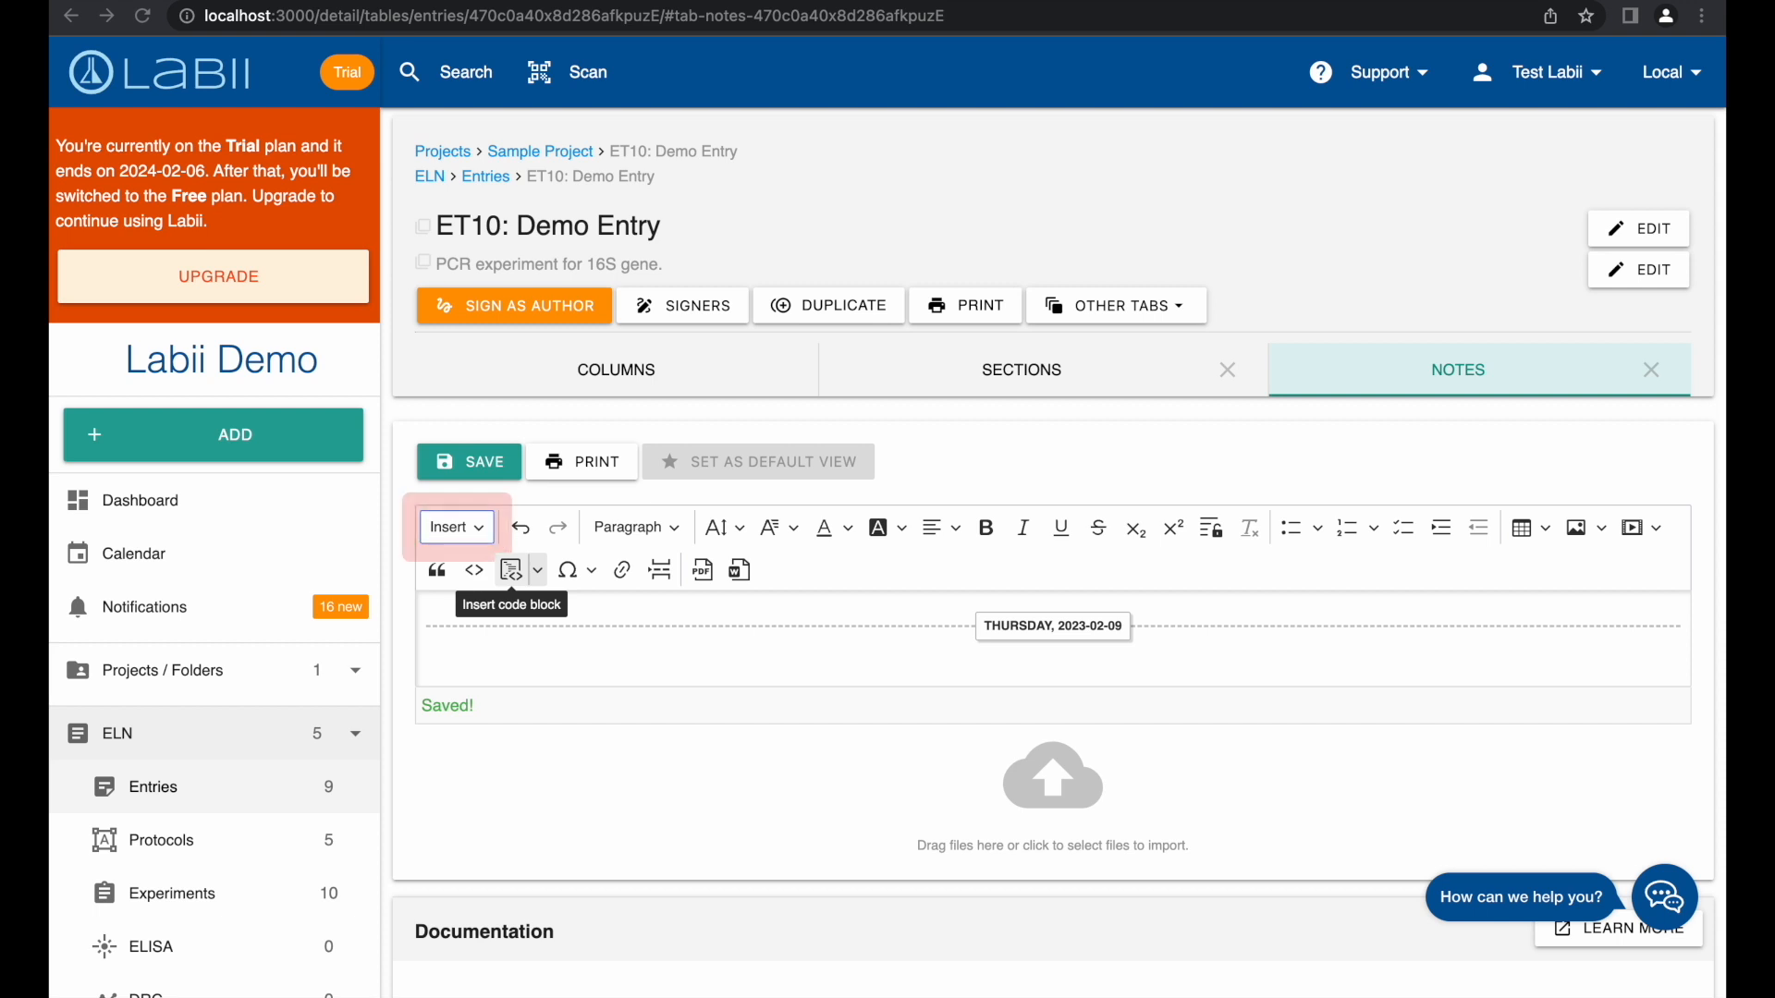
click(455, 527)
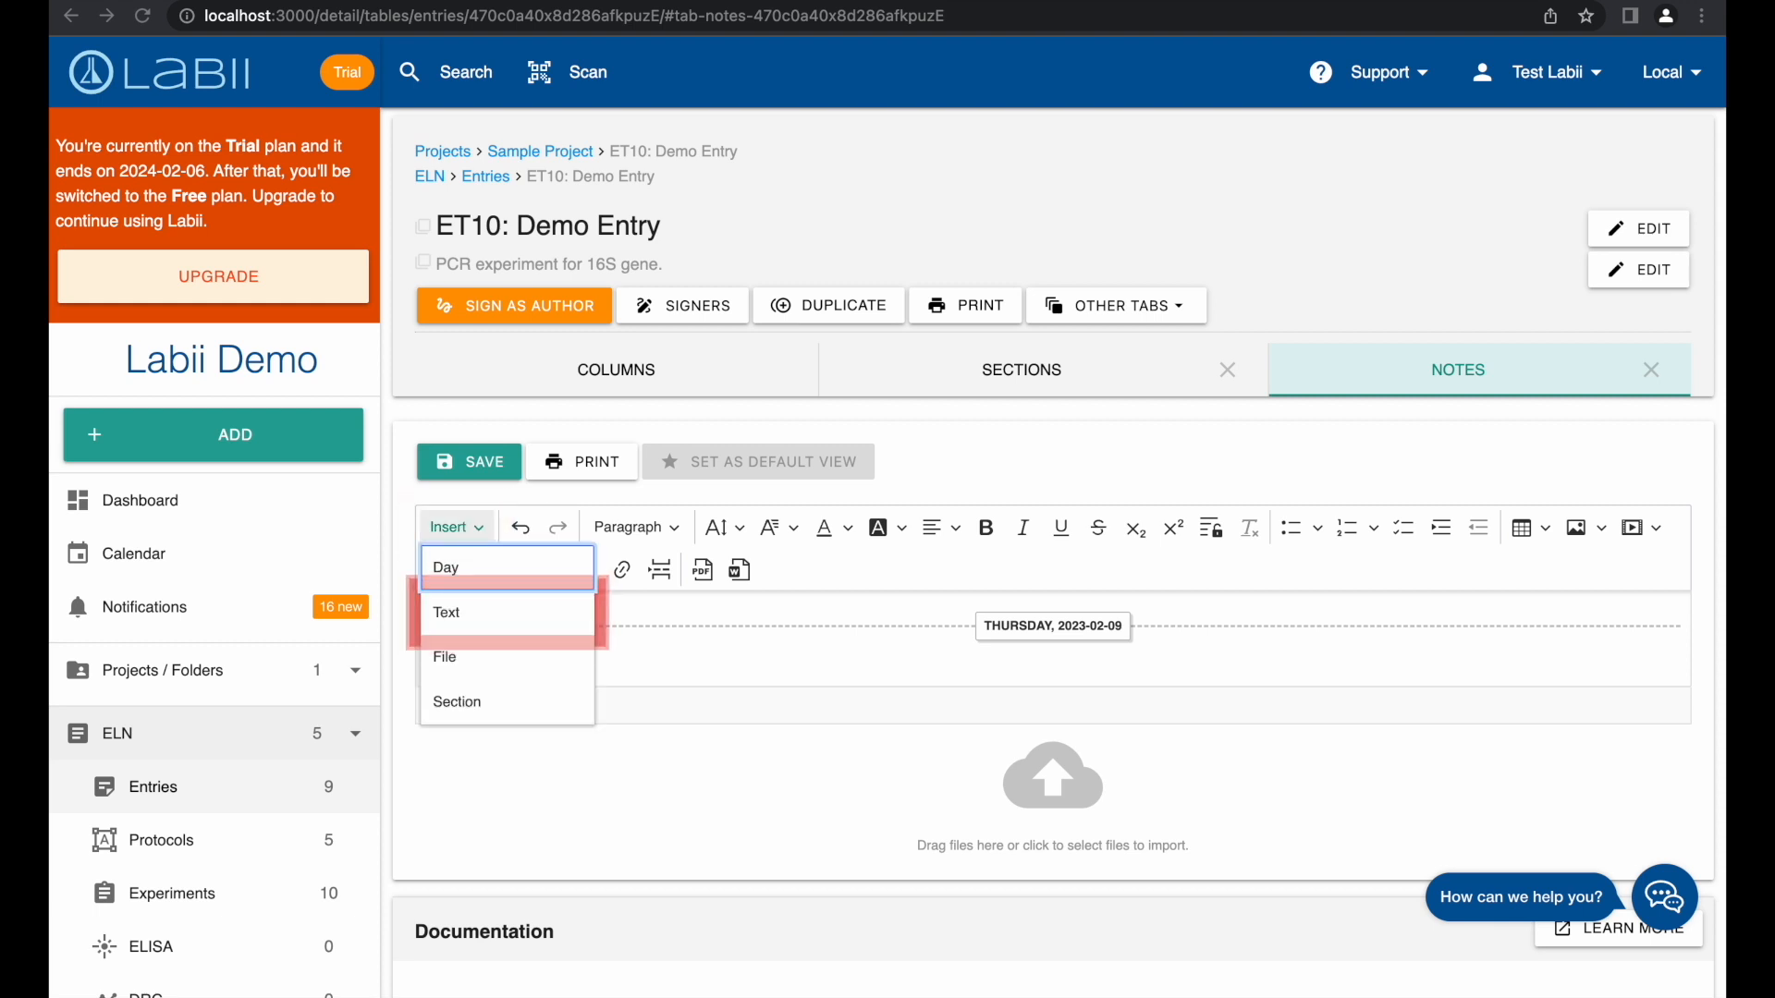
- Load the 'Purpose' text section with its PCR primer table from another record into the notes
click(445, 612)
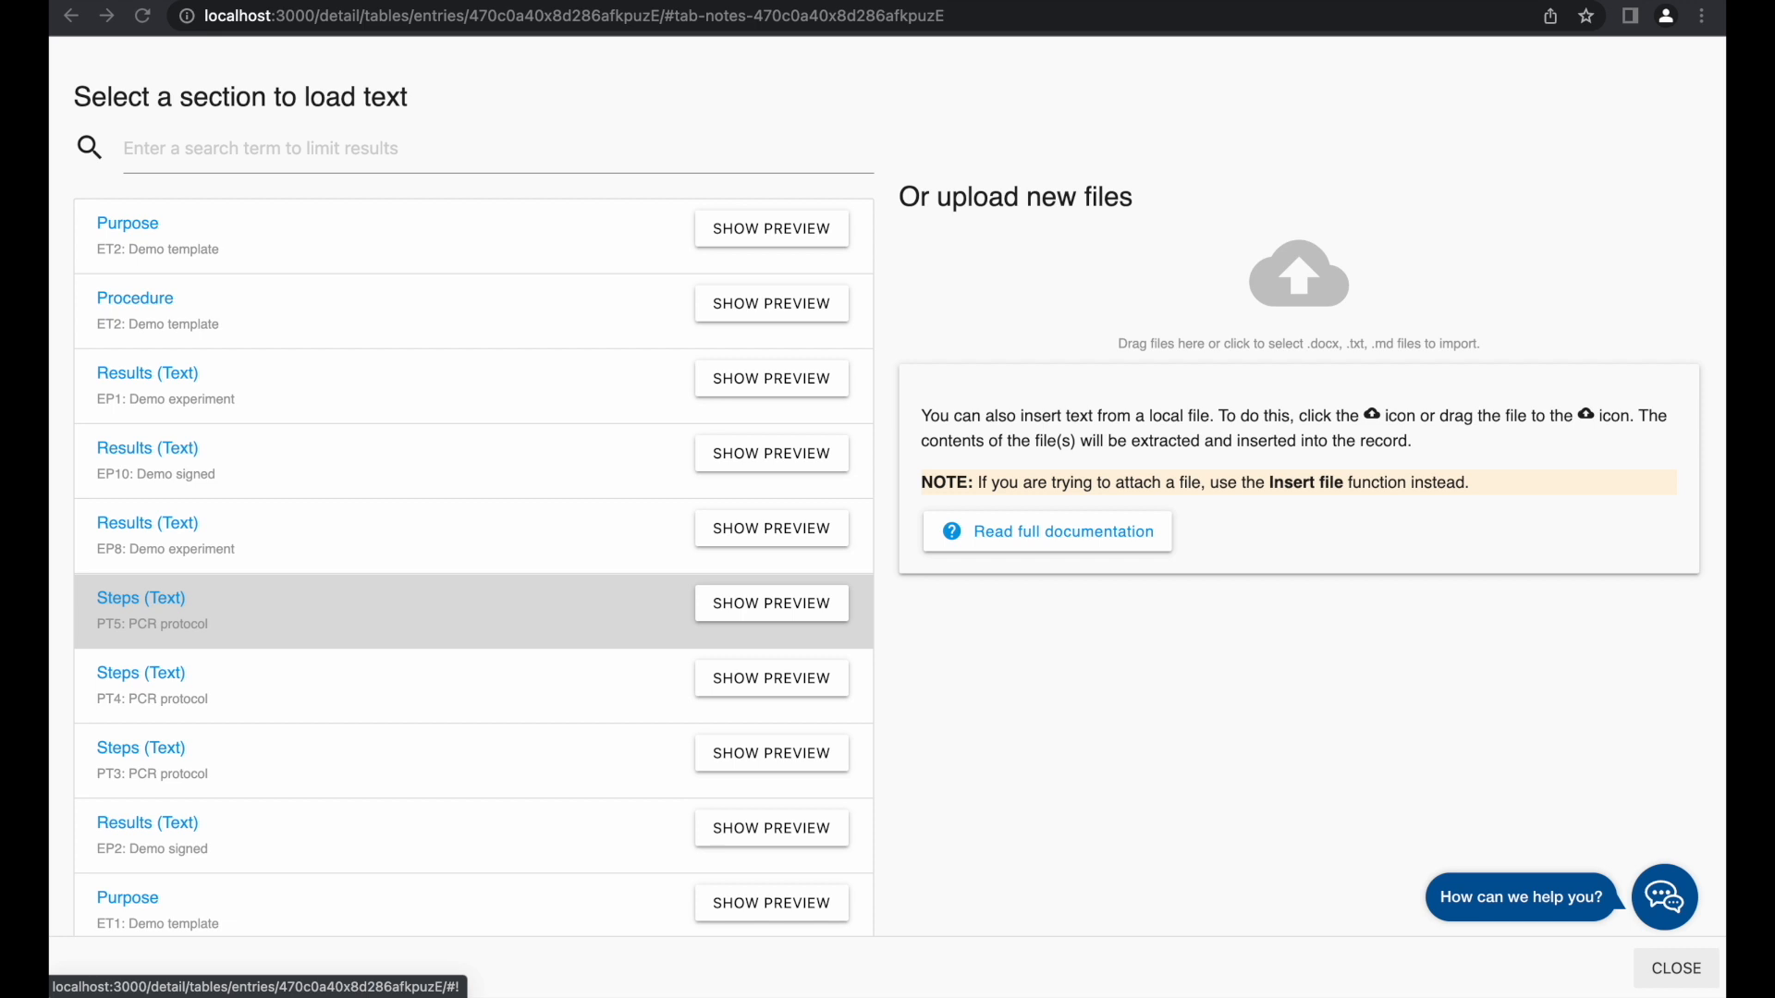
text(Purpose)
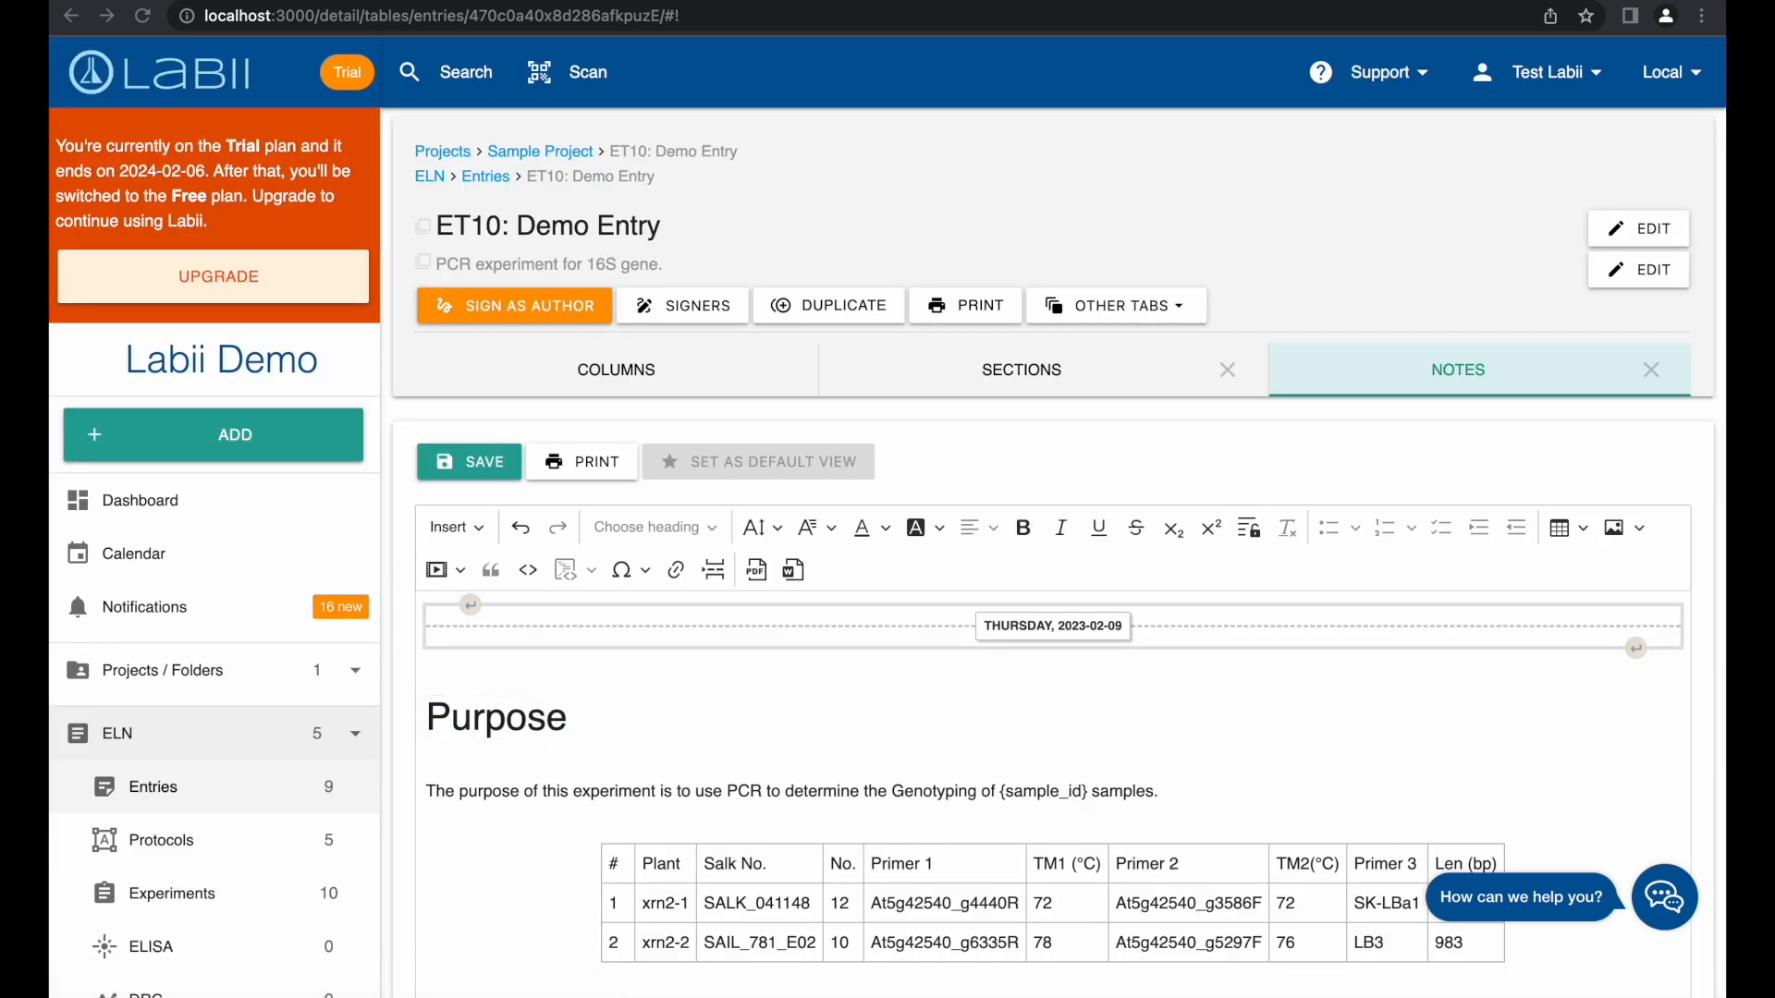
click(470, 463)
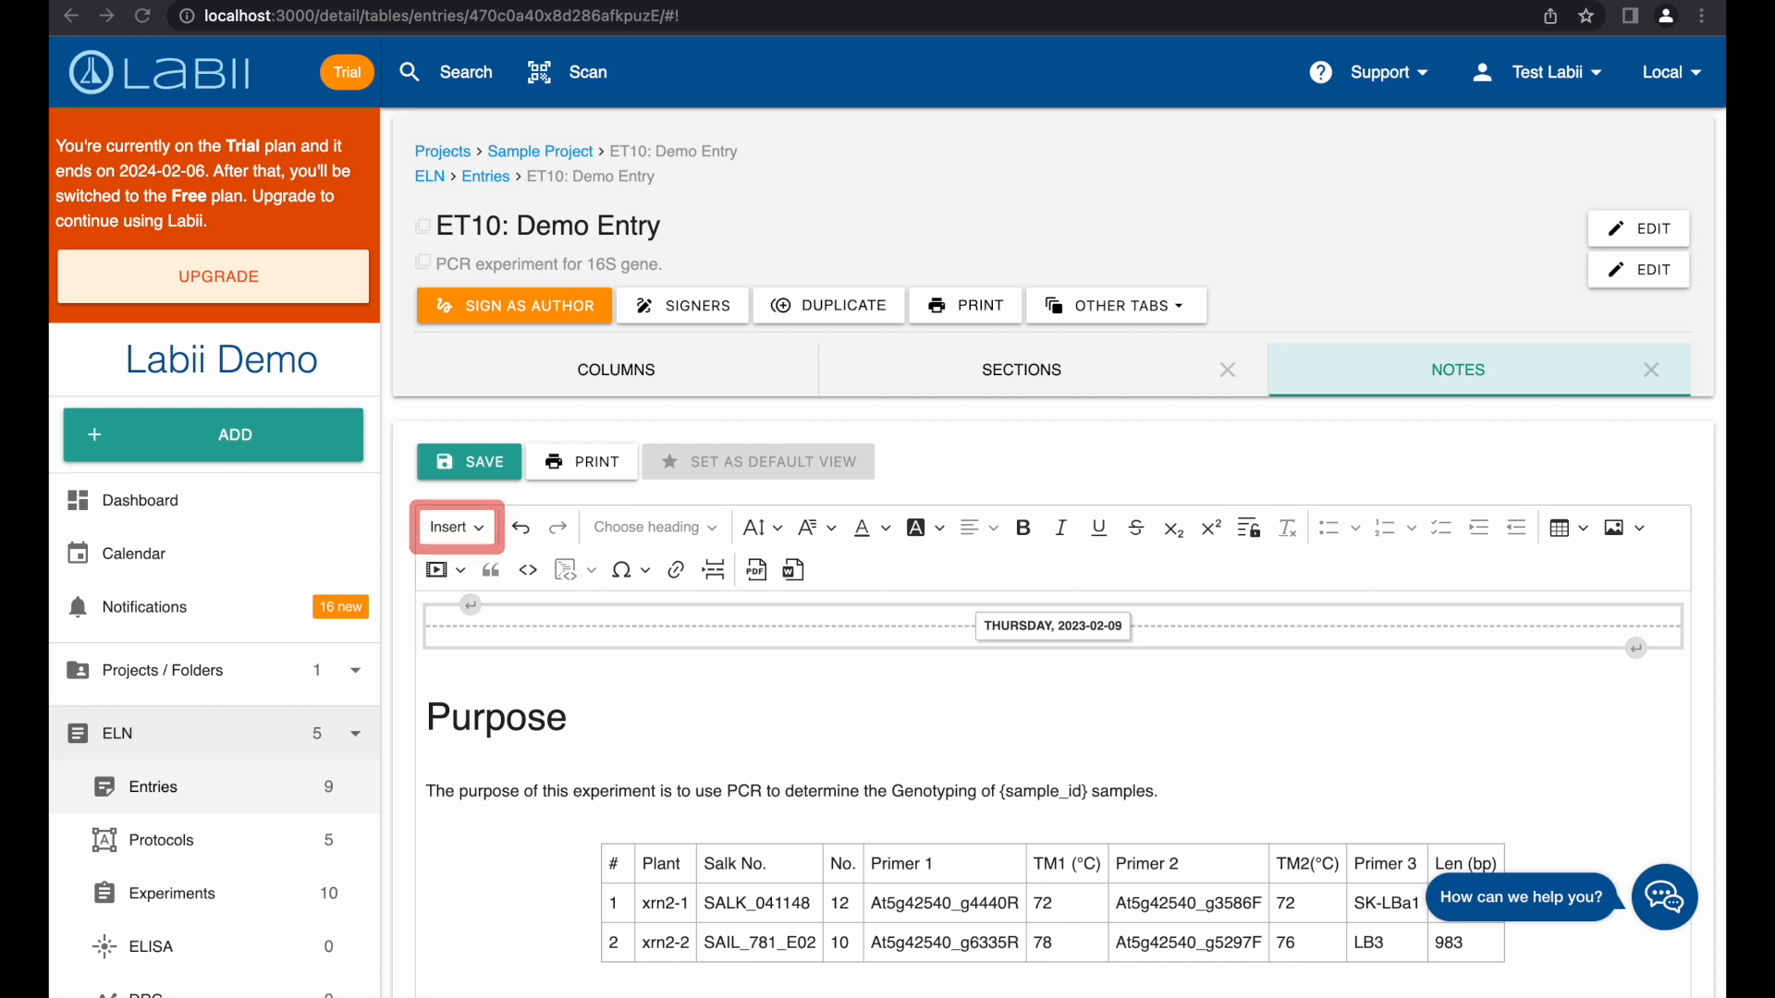
- Insert the stored file FL6: box_and_whiskers_plot.png into the notes via Insert > File
click(455, 527)
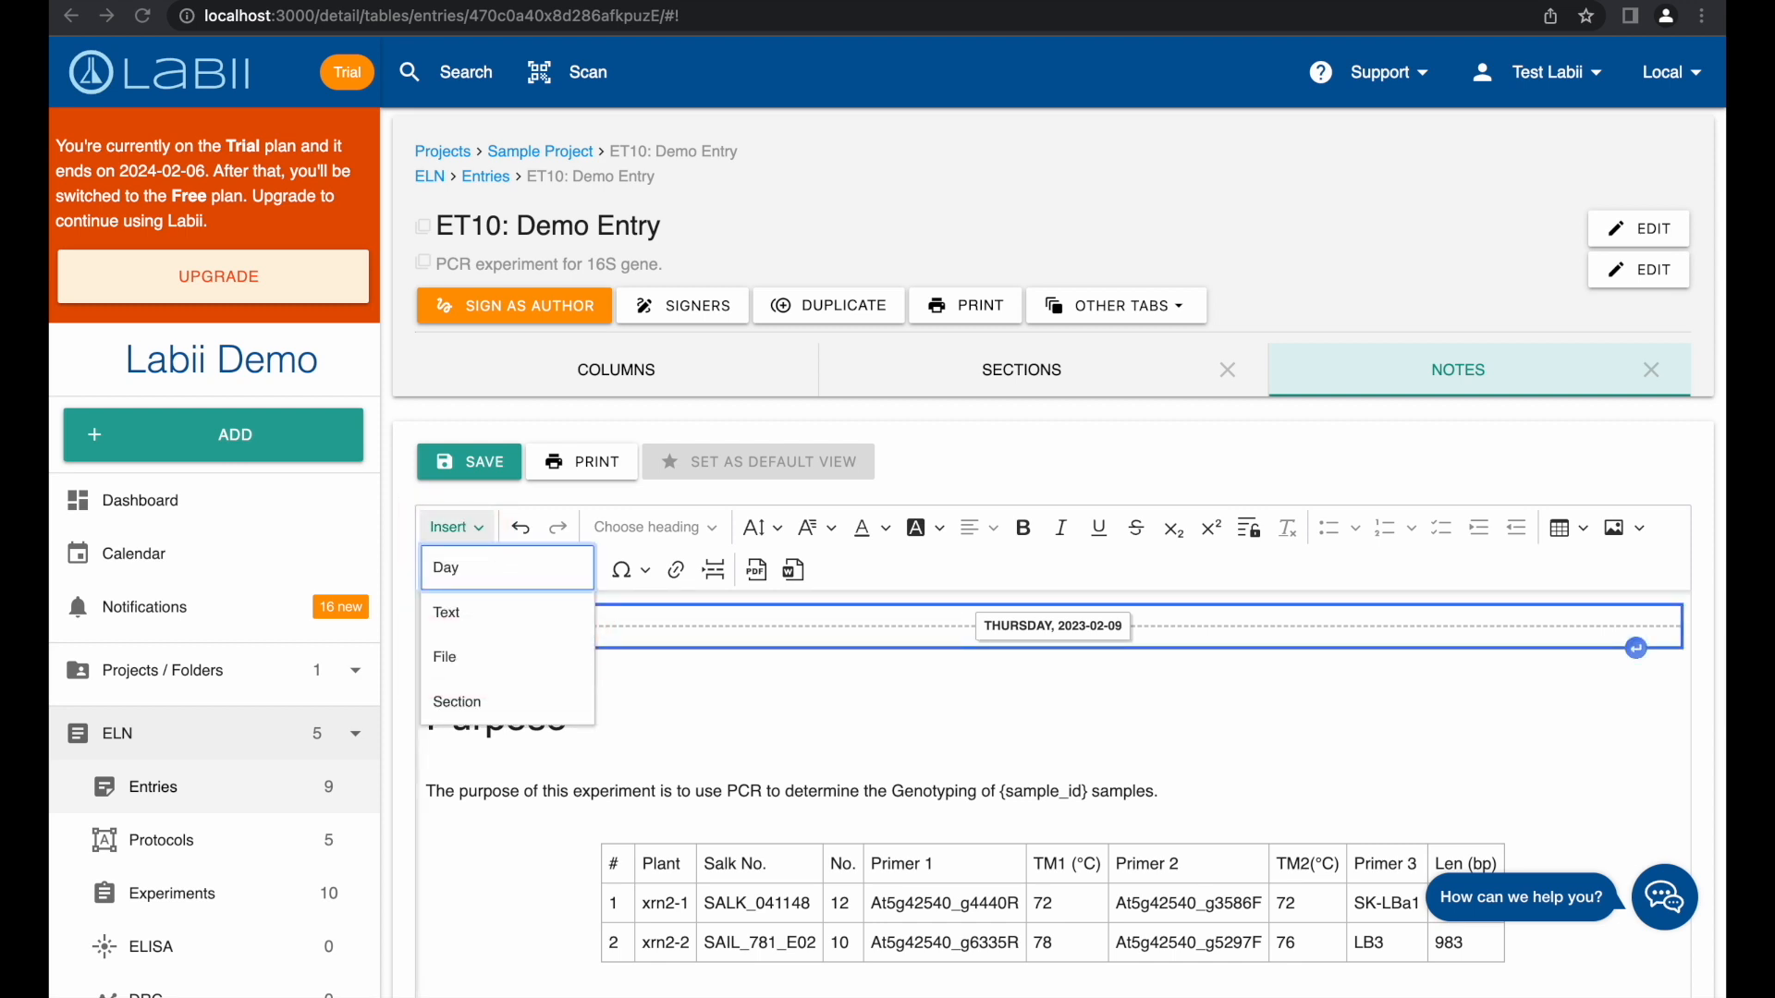
click(444, 656)
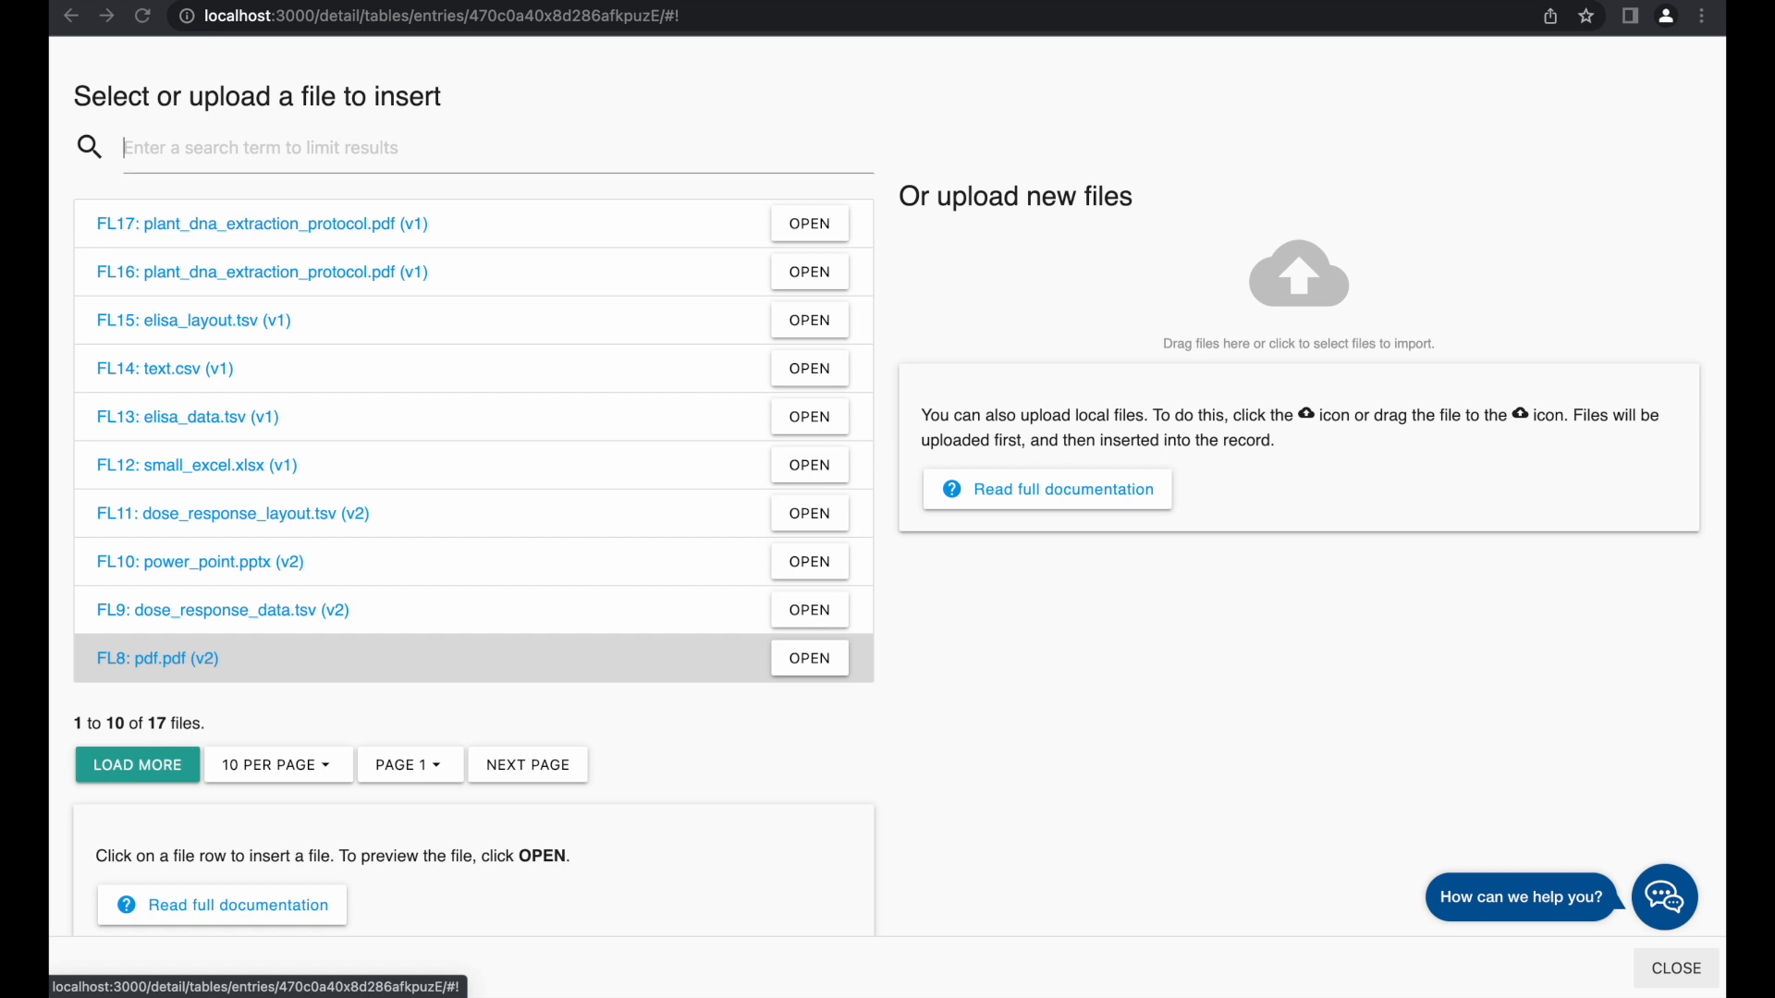
text(box_and_whiskers_plot.png)
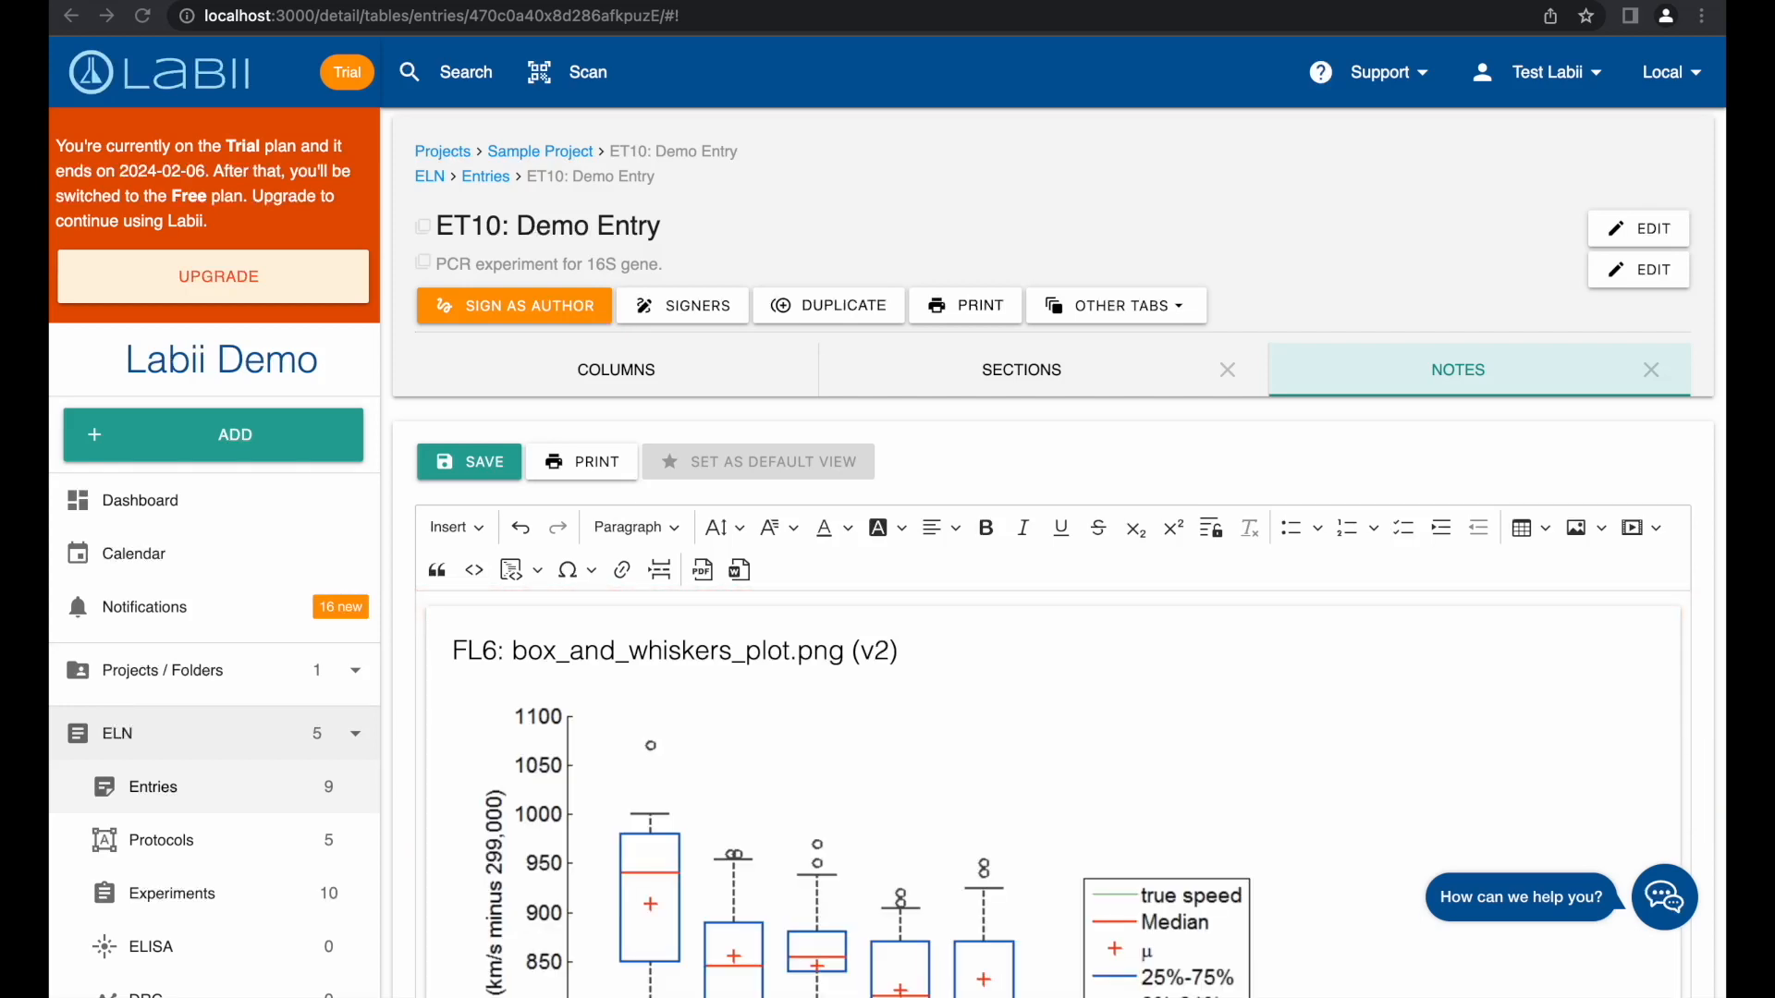
click(469, 462)
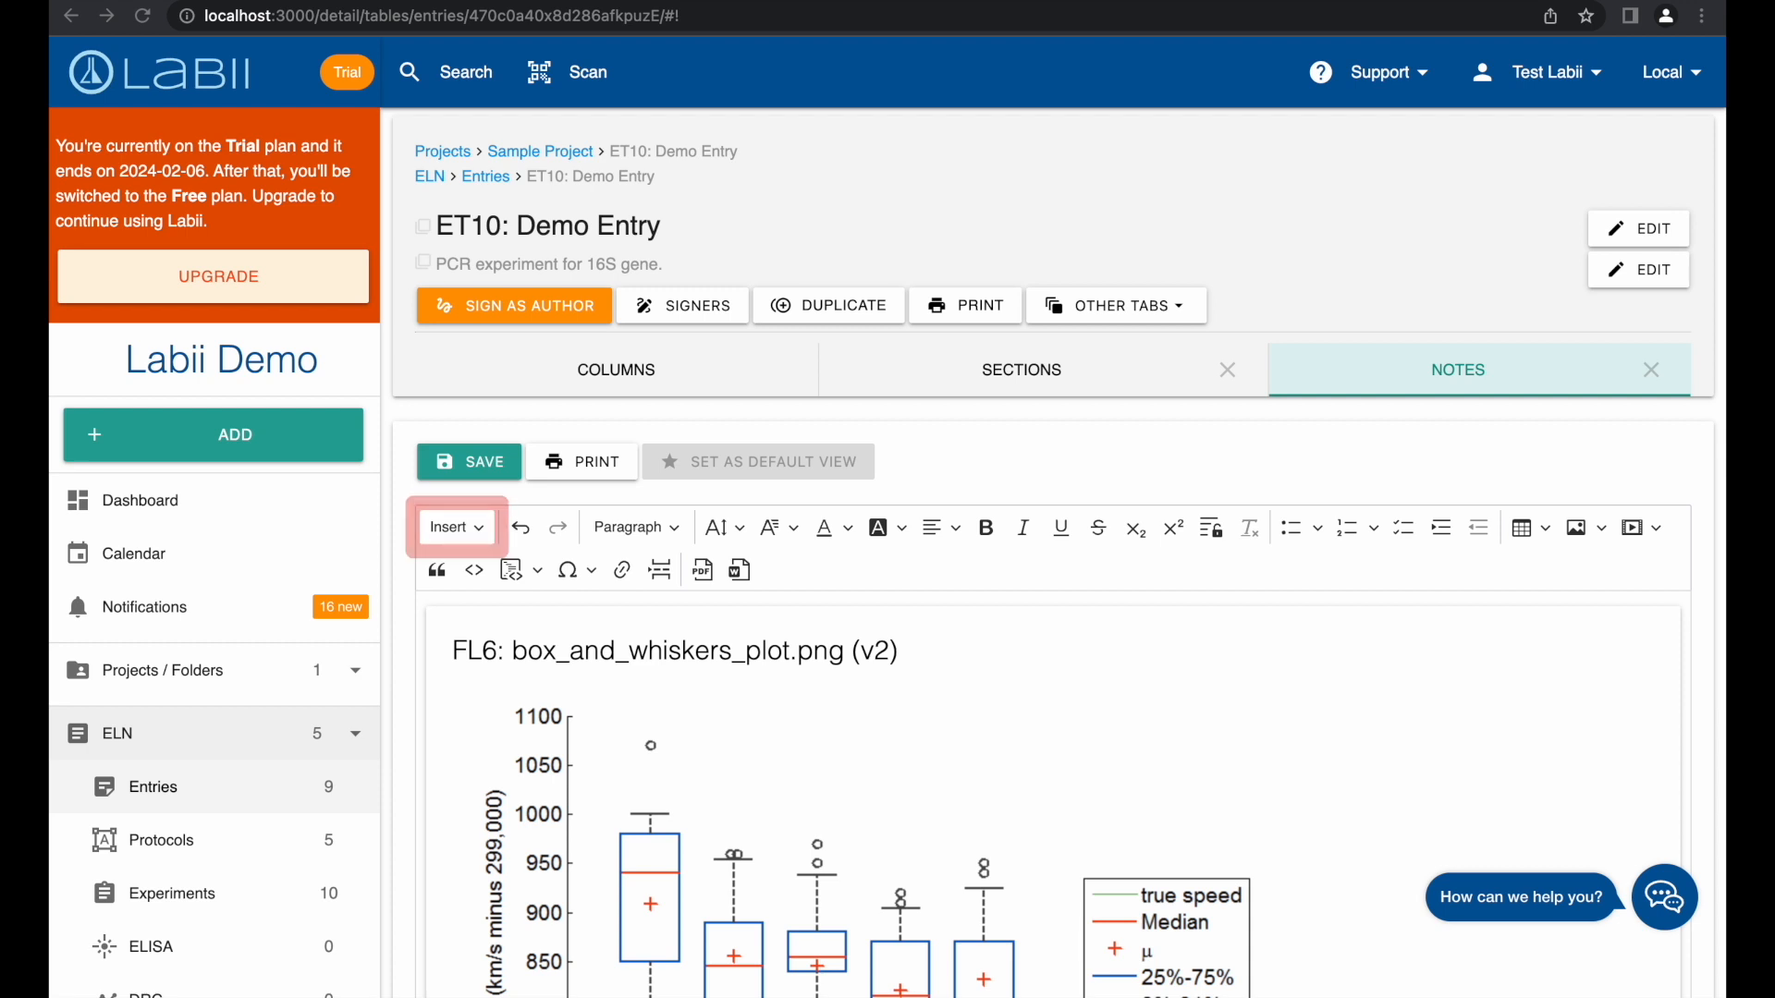
- Start a new section via Insert > Section > ADD SECTION and select the 96-Well Plate widget
click(455, 526)
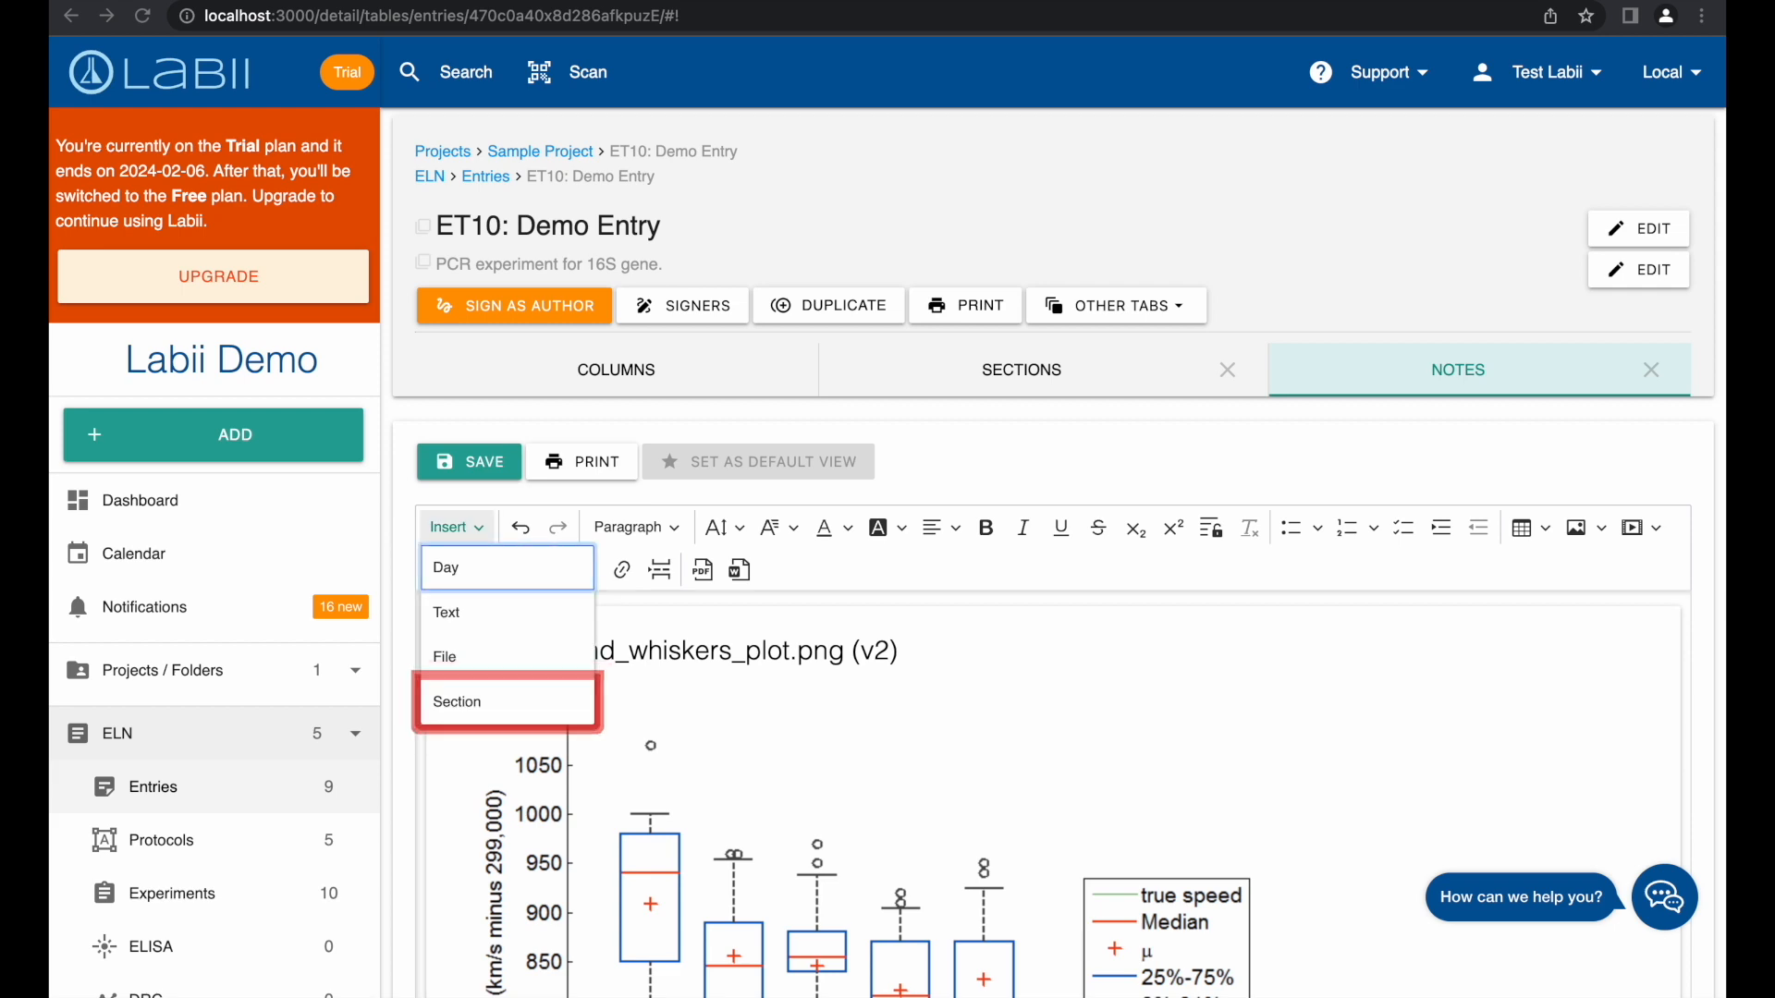
click(455, 702)
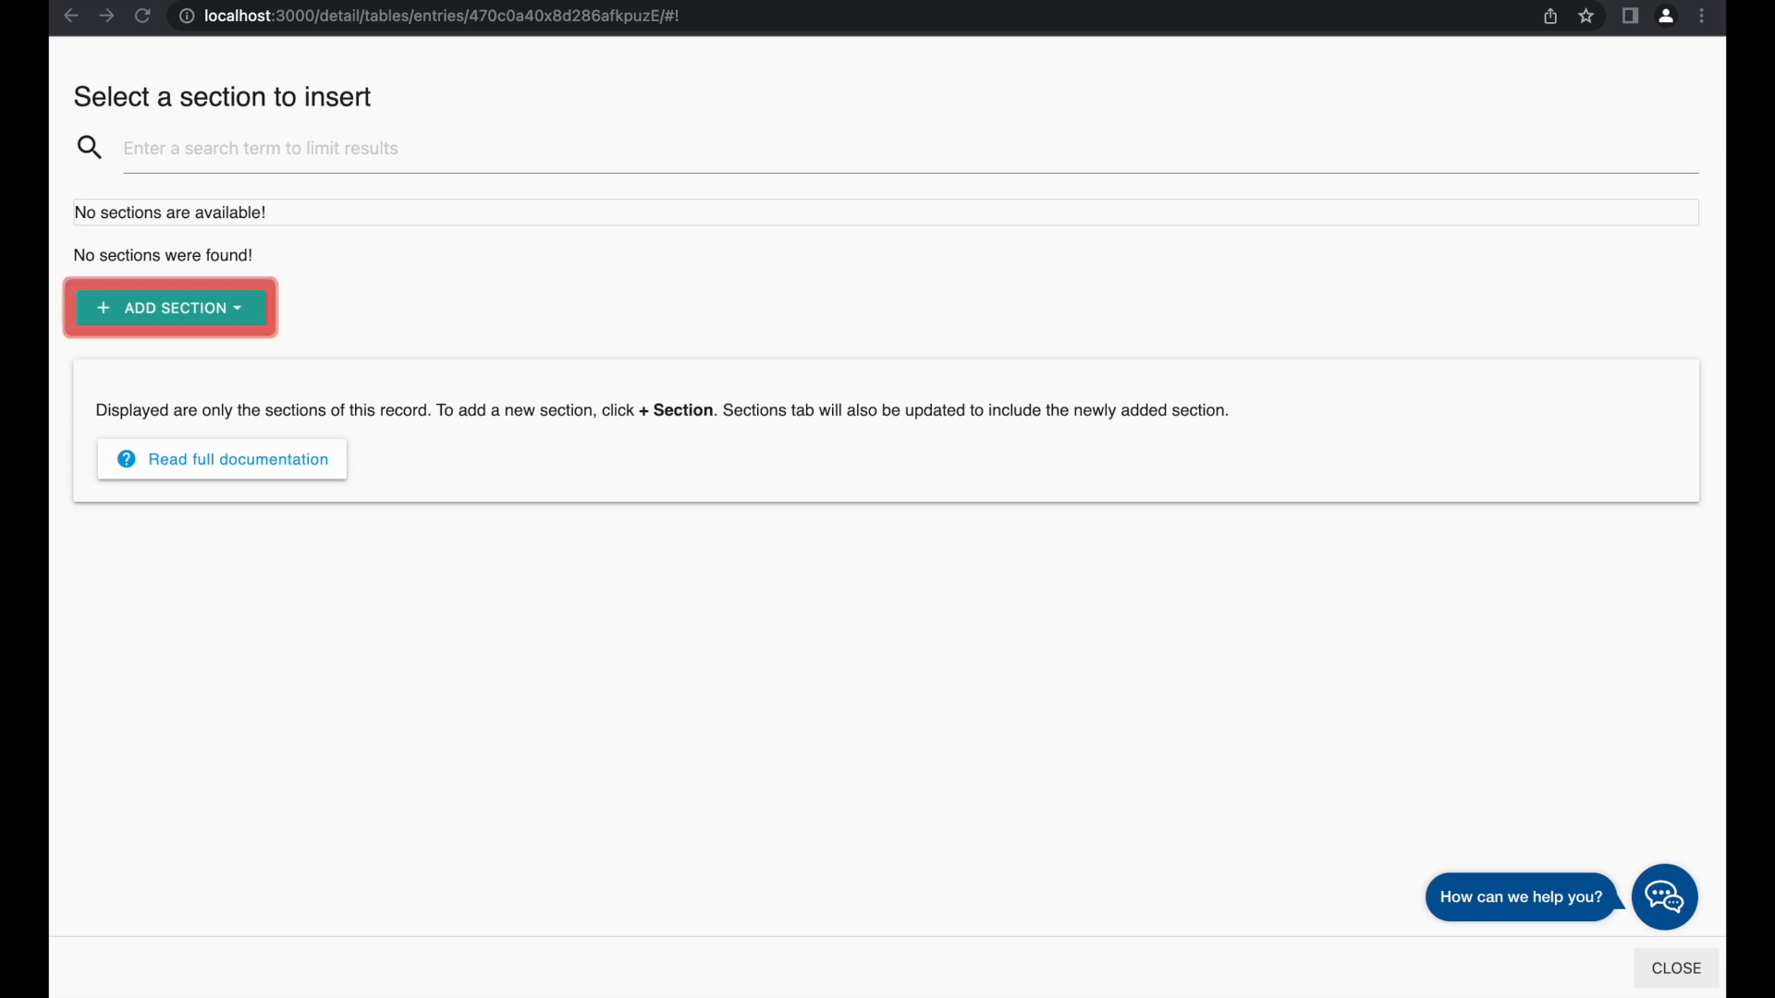
click(170, 307)
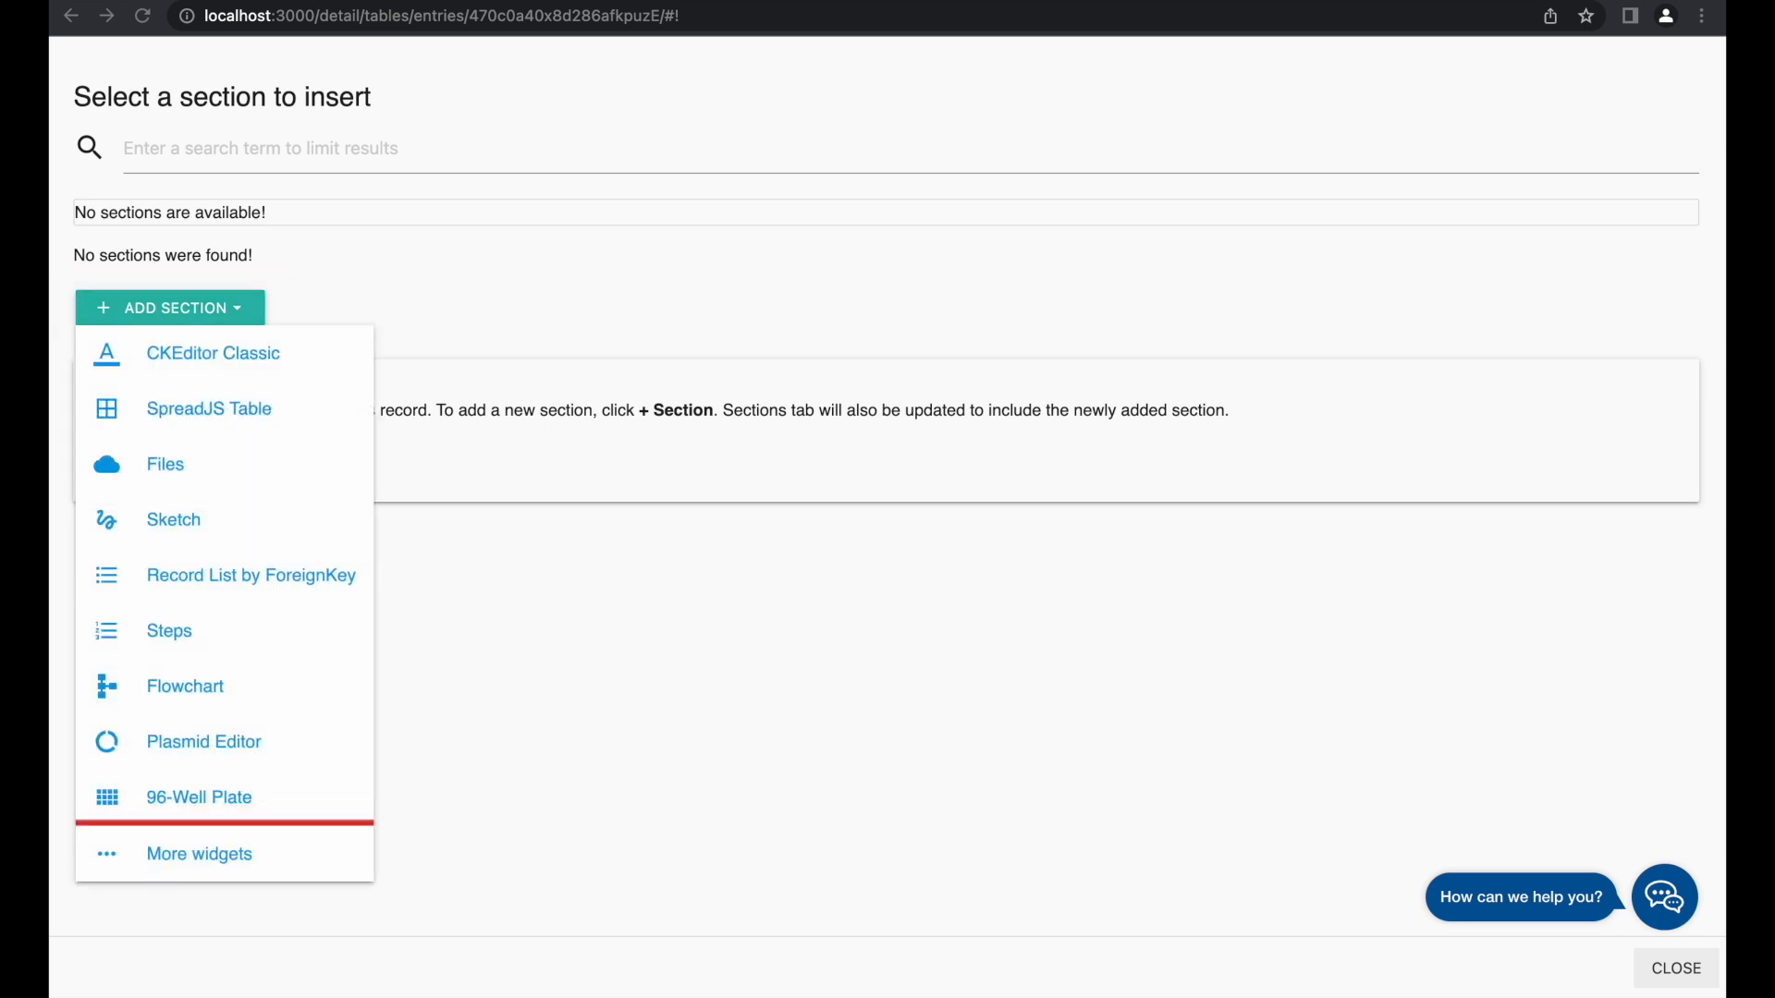
click(198, 796)
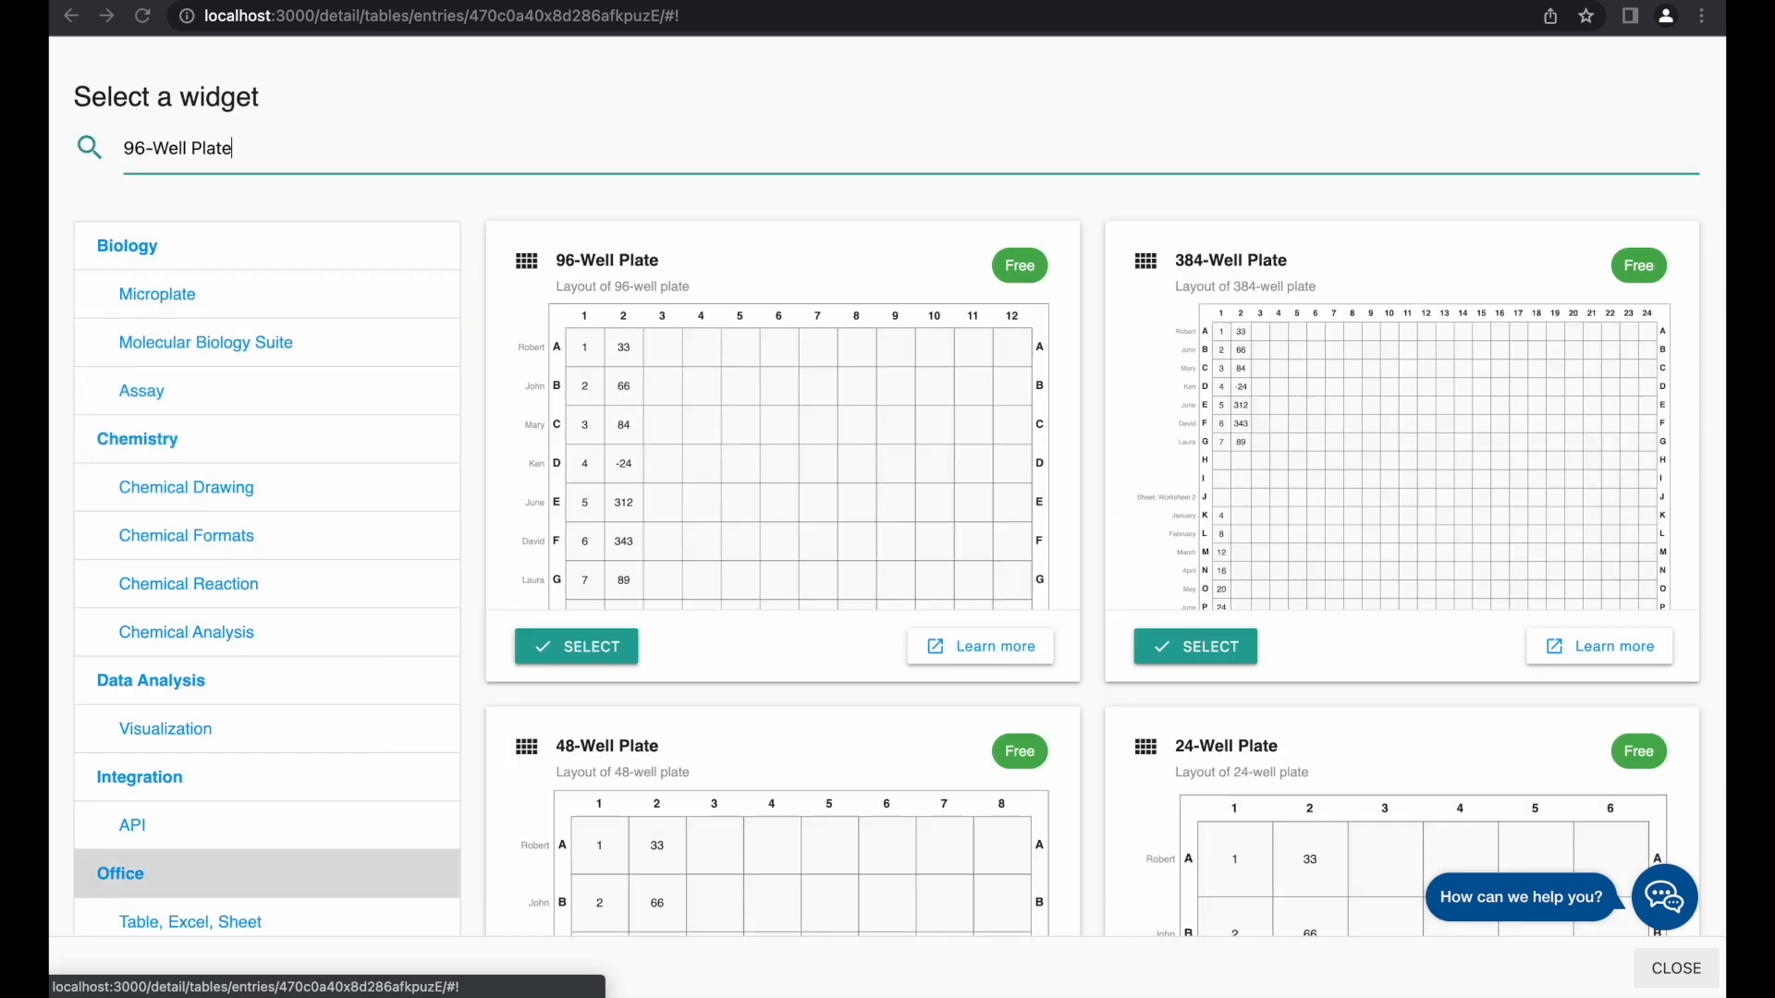
click(577, 647)
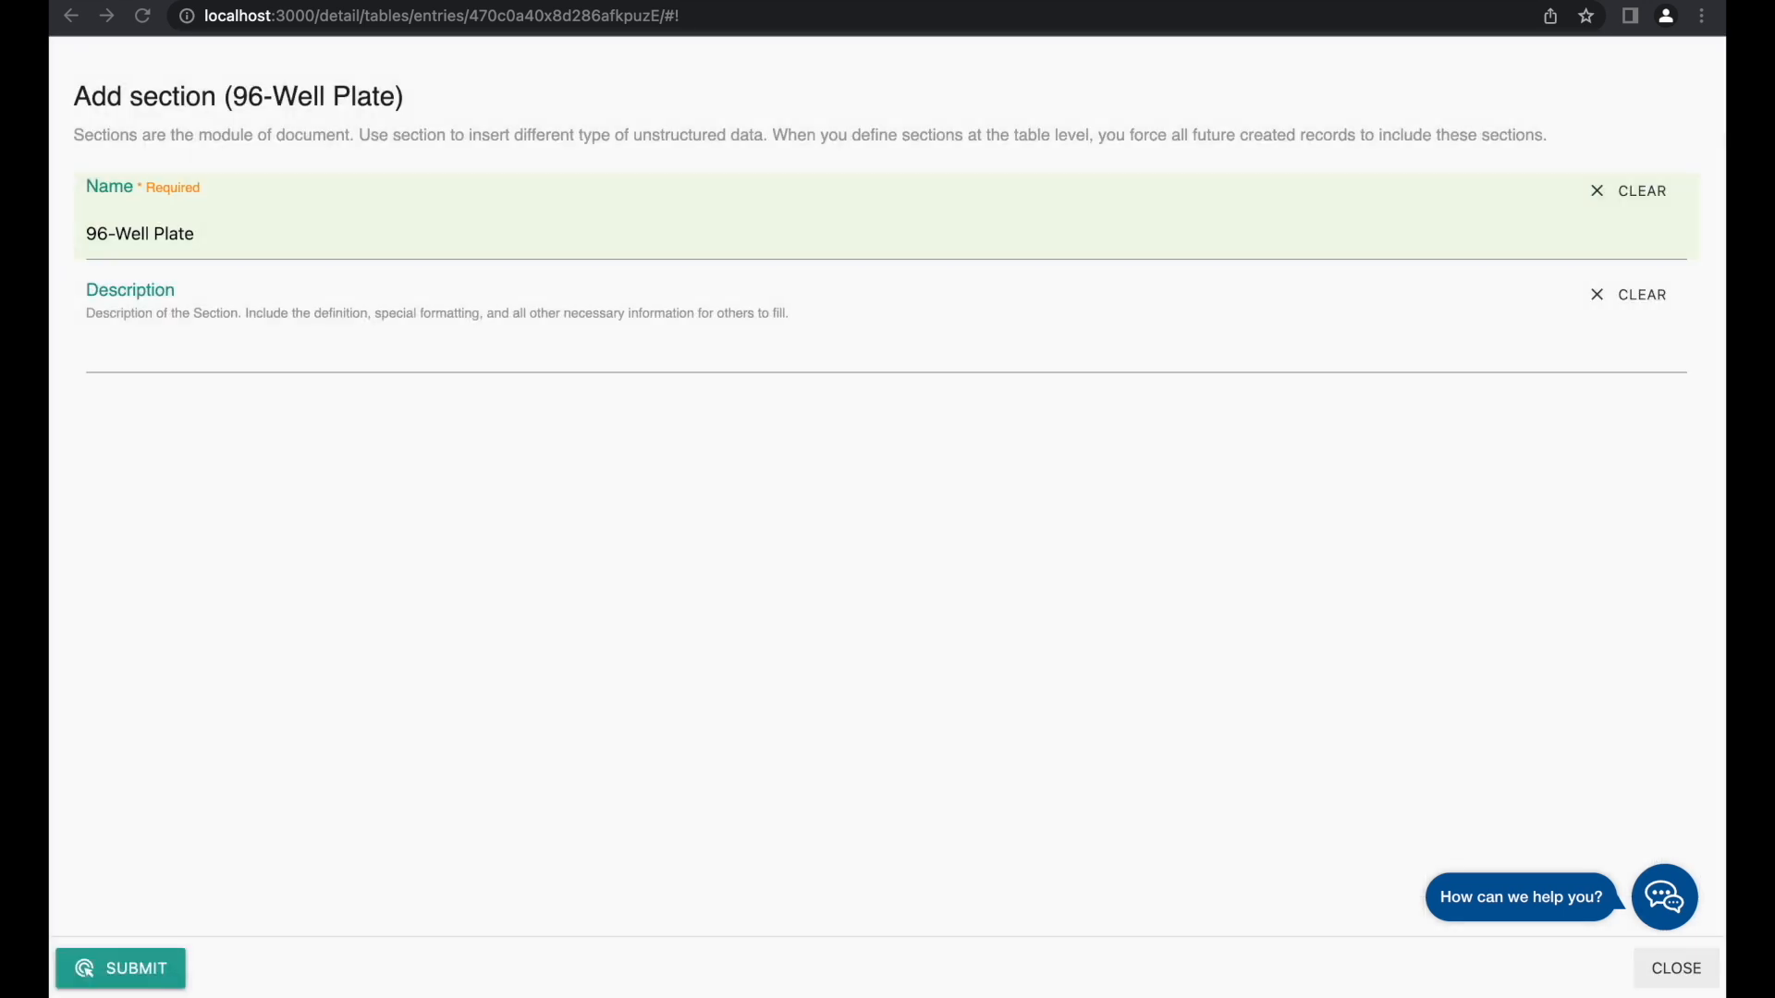
- Name the new section 'Test 96-Well Plate' and submit it into the notes
click(126, 992)
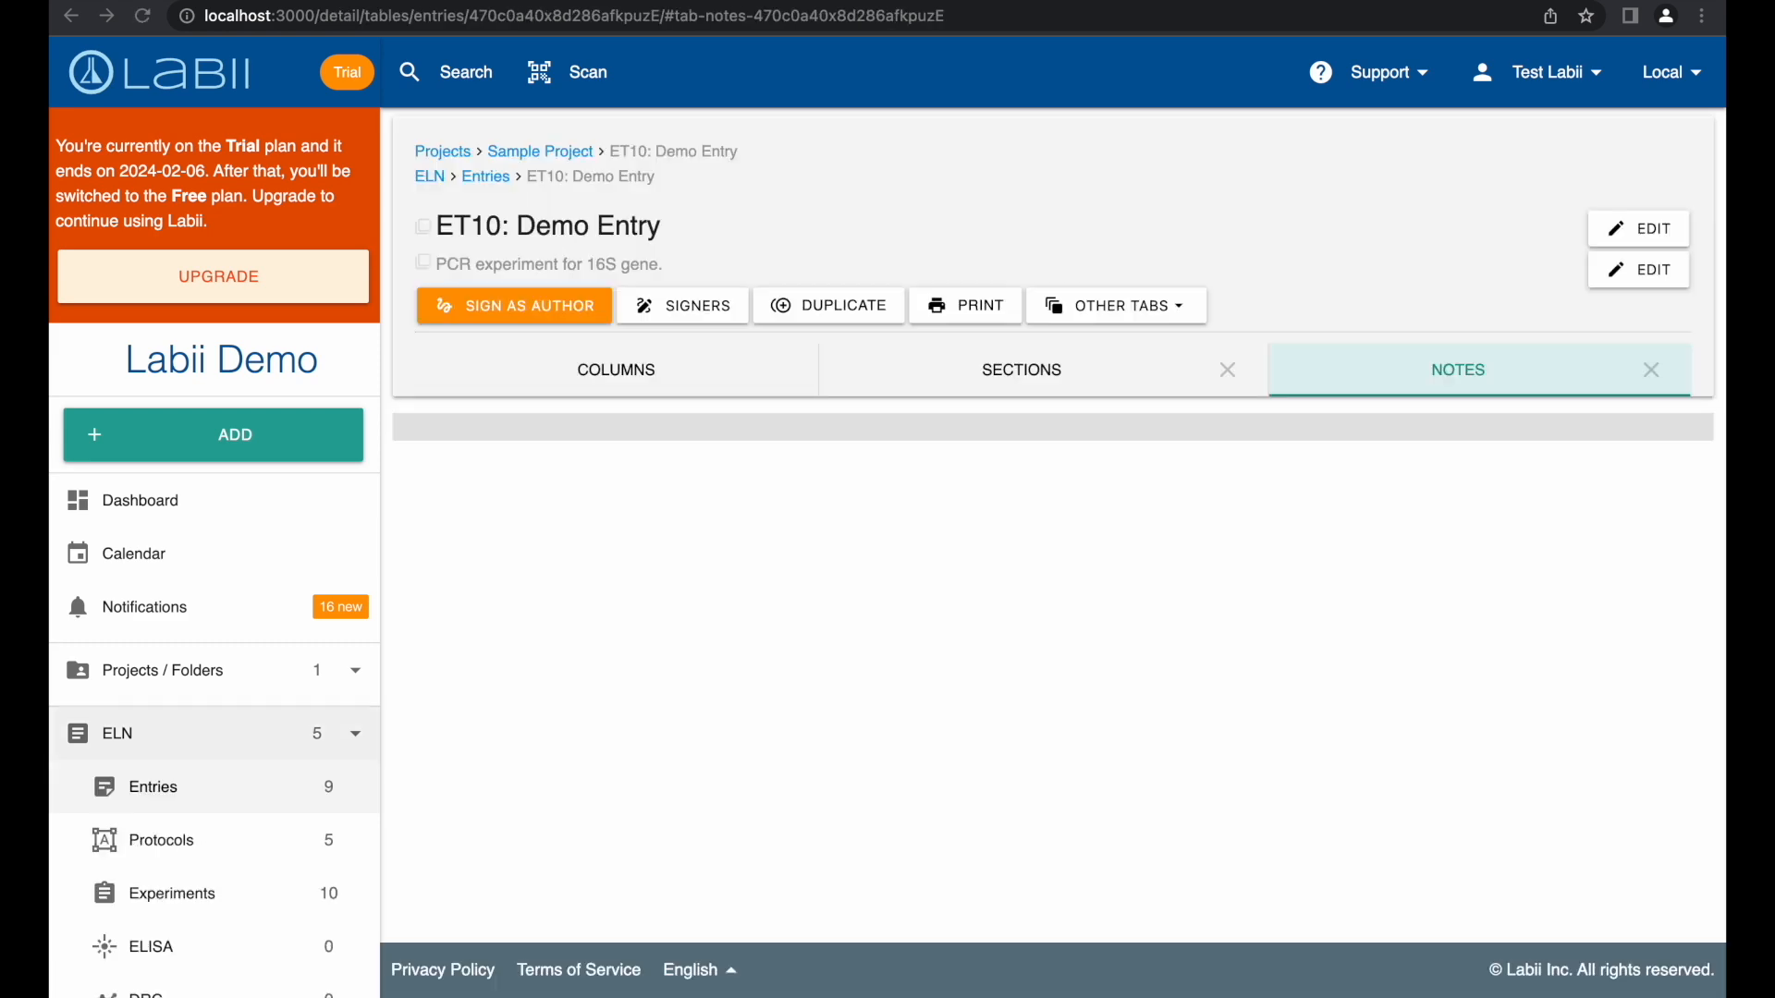
click(1457, 369)
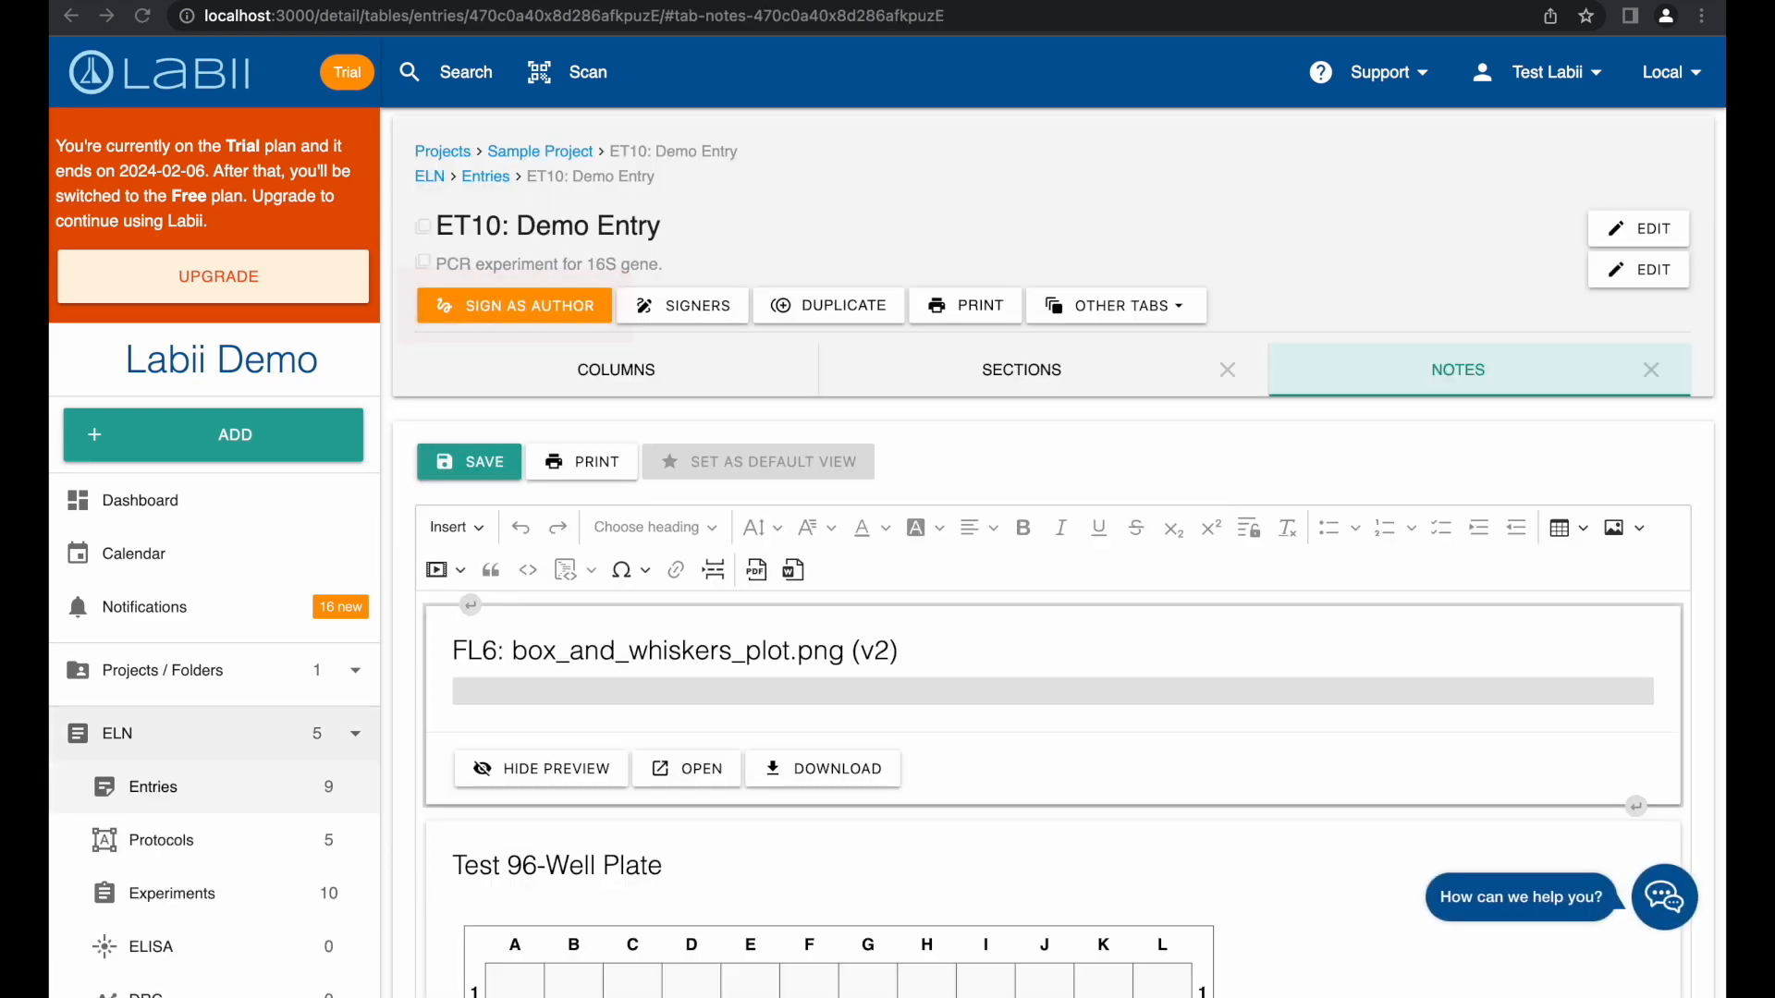
- Sign as author with password and drawn signature, then list the entry's other tabs
click(513, 305)
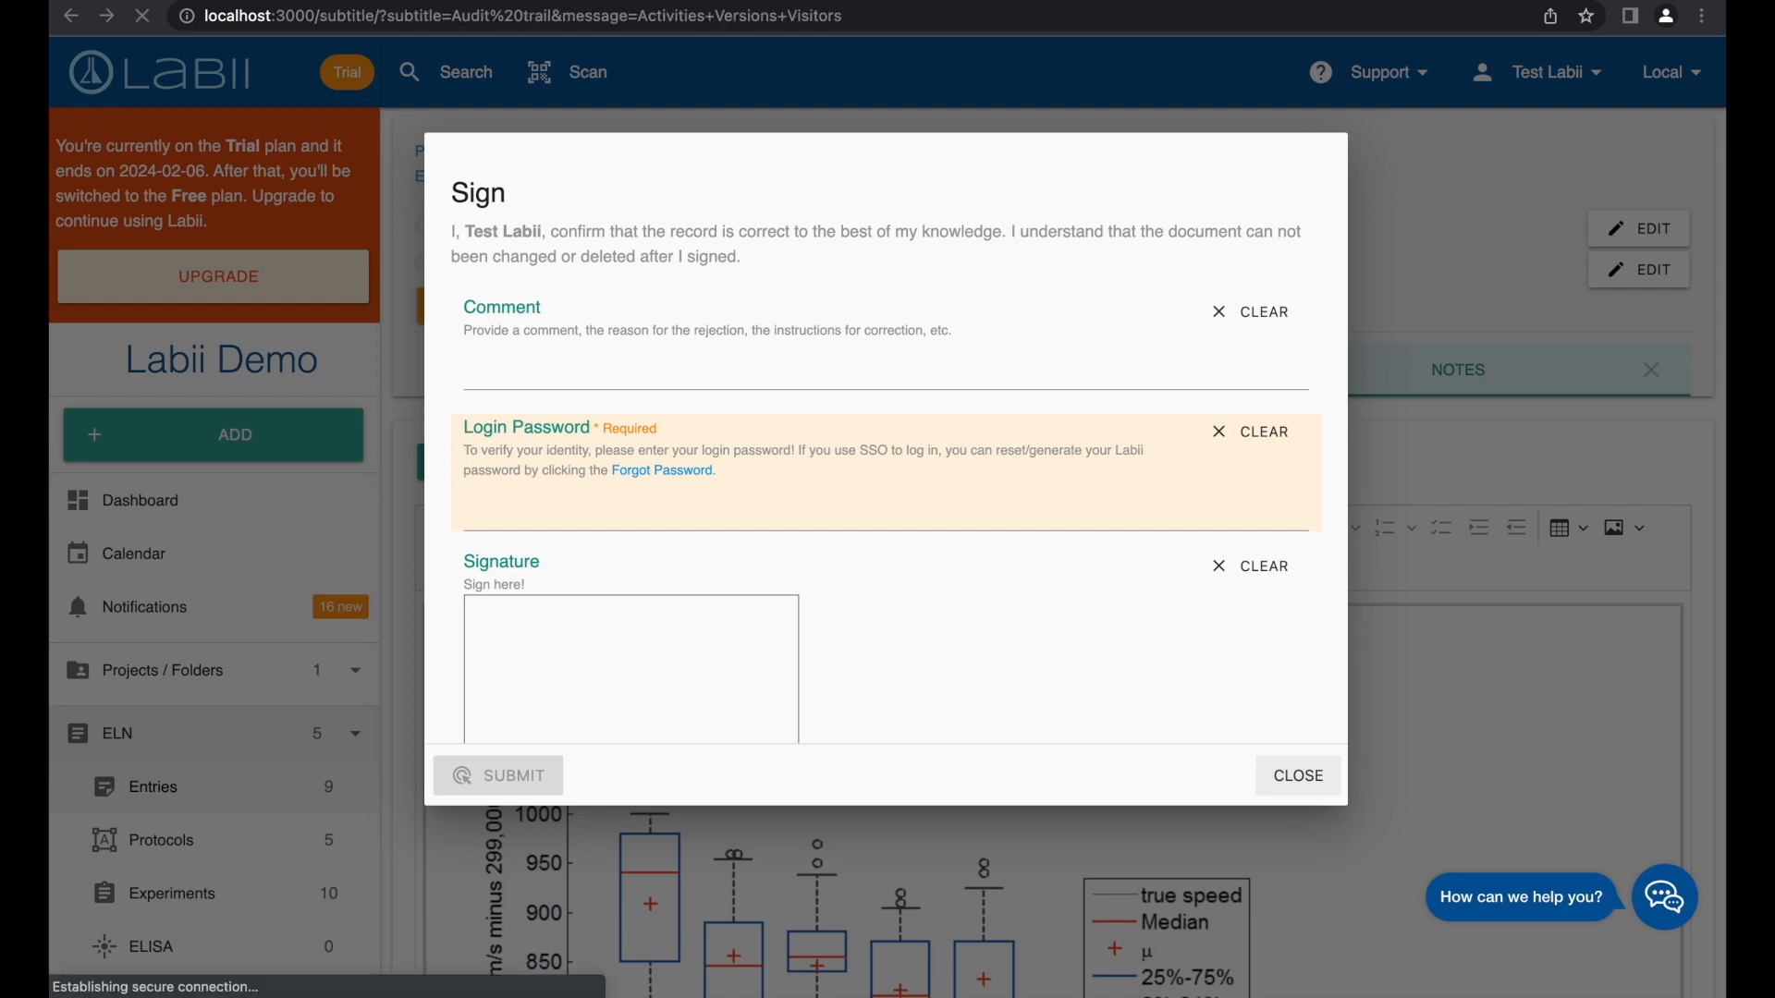
click(1298, 775)
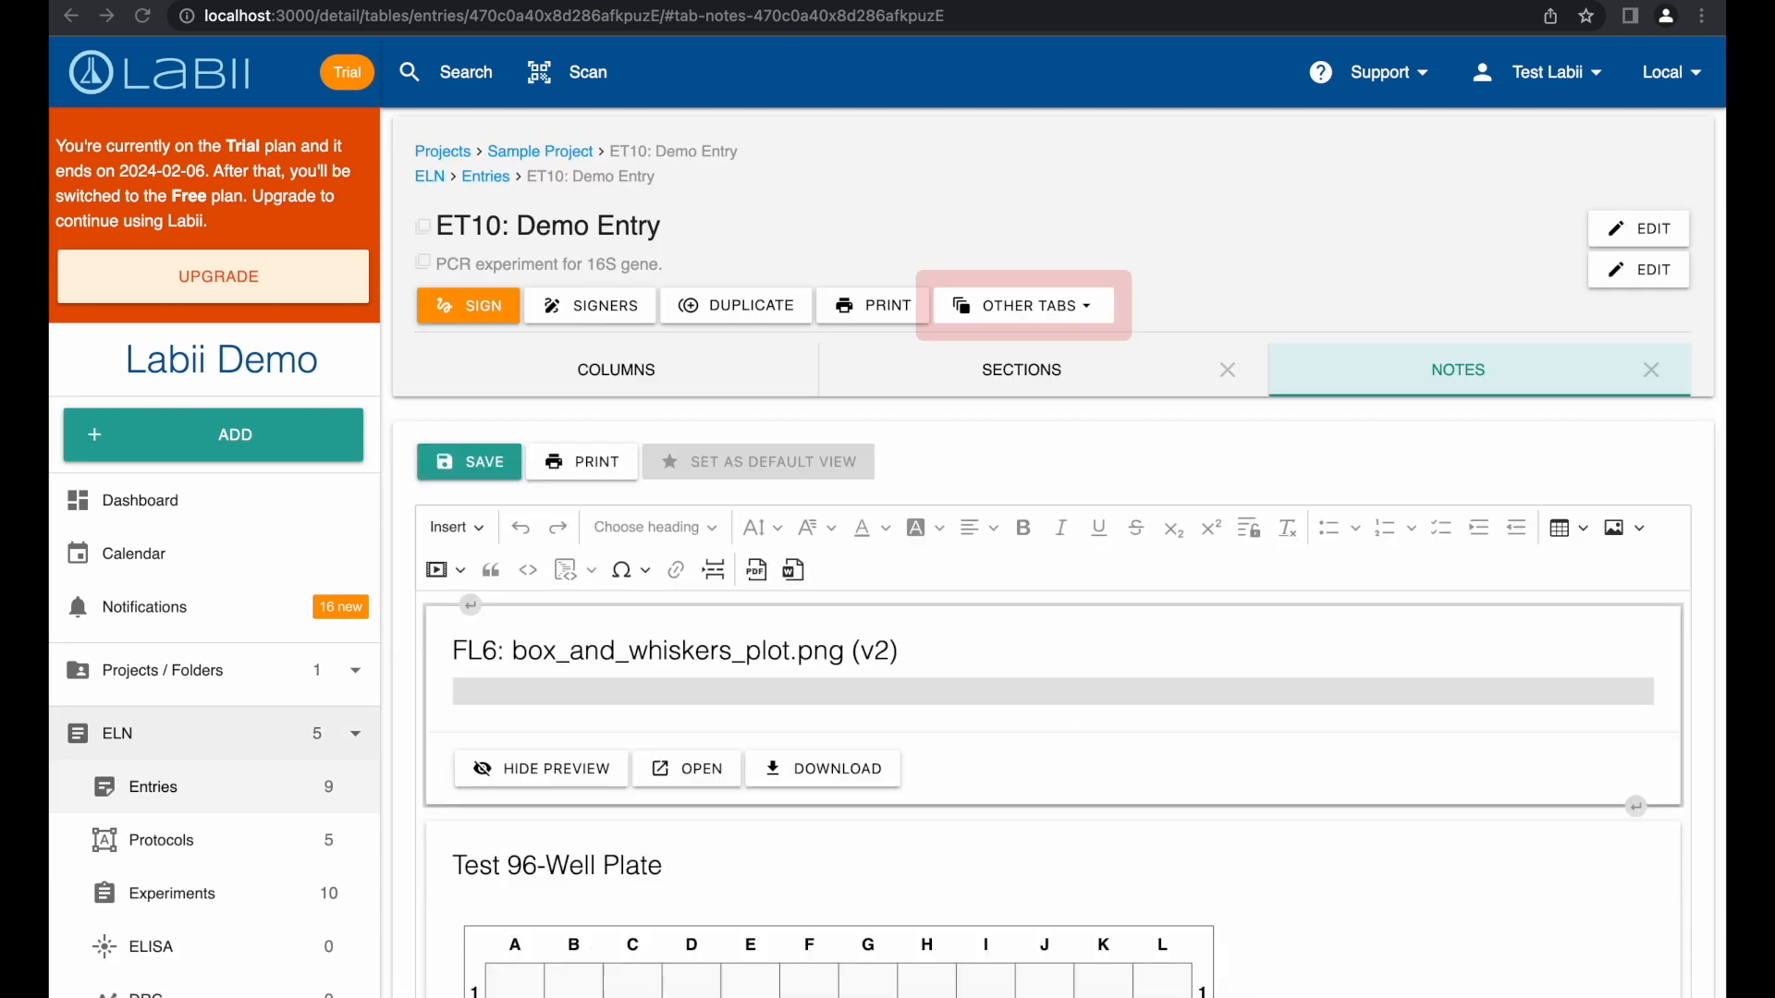
click(1024, 305)
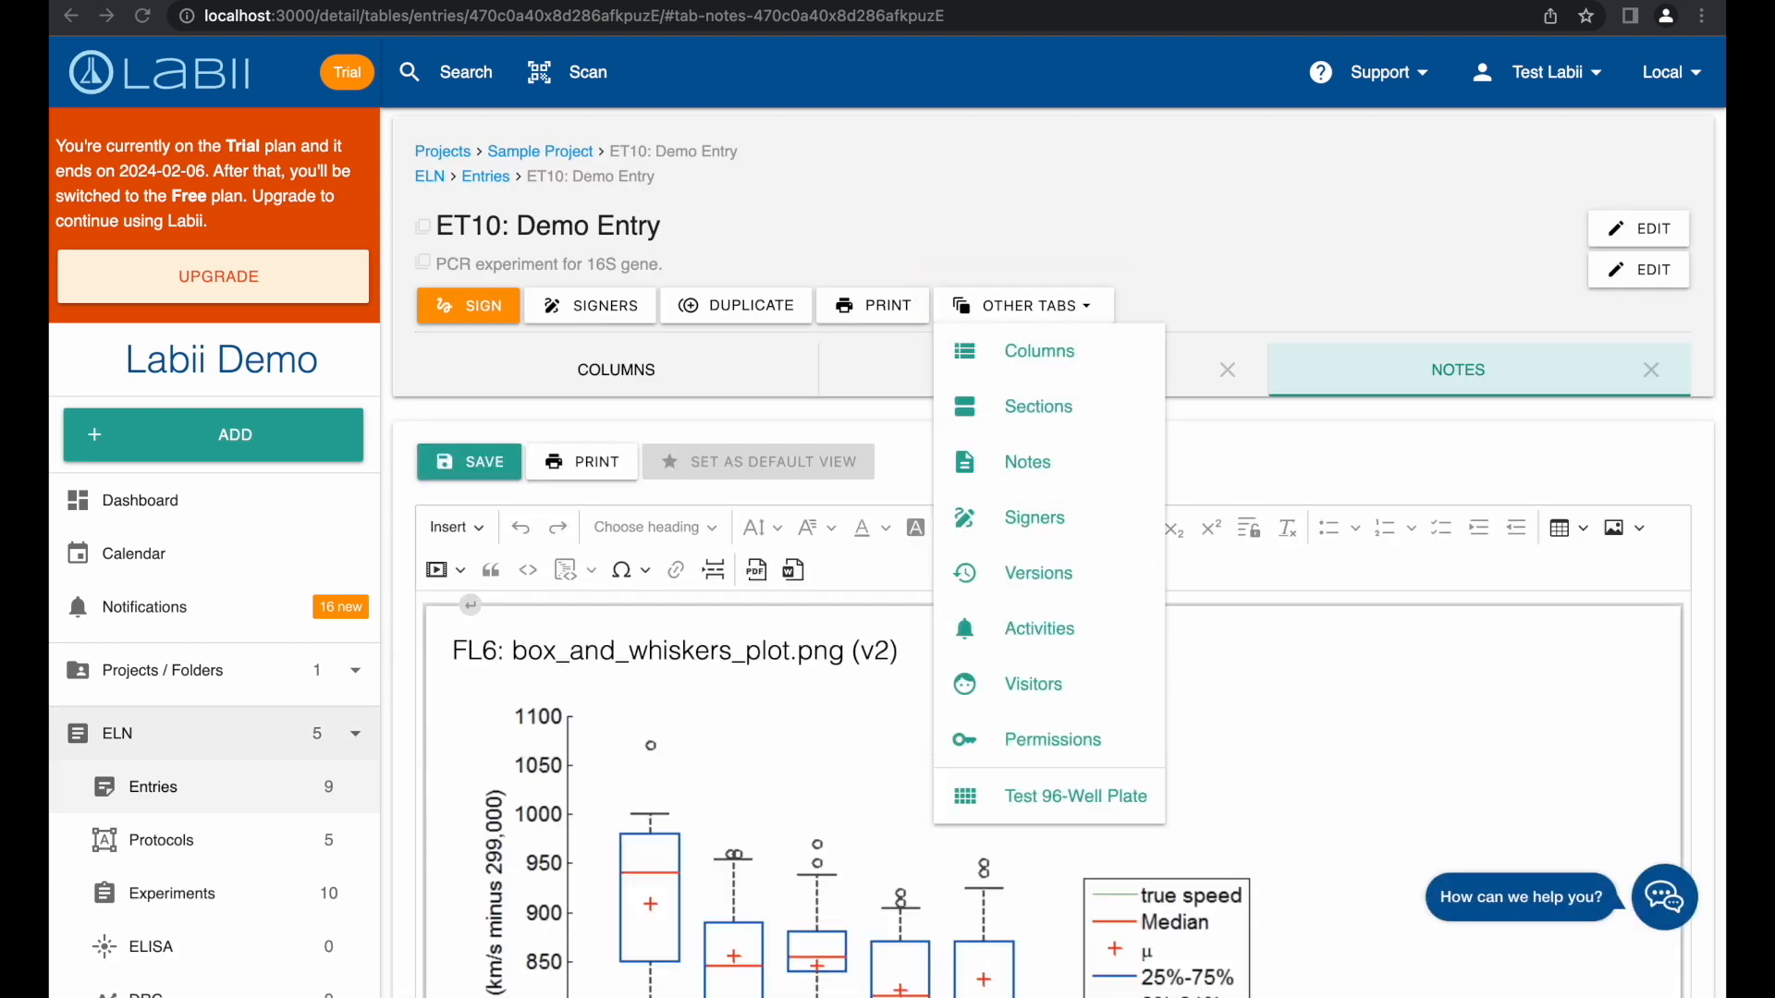